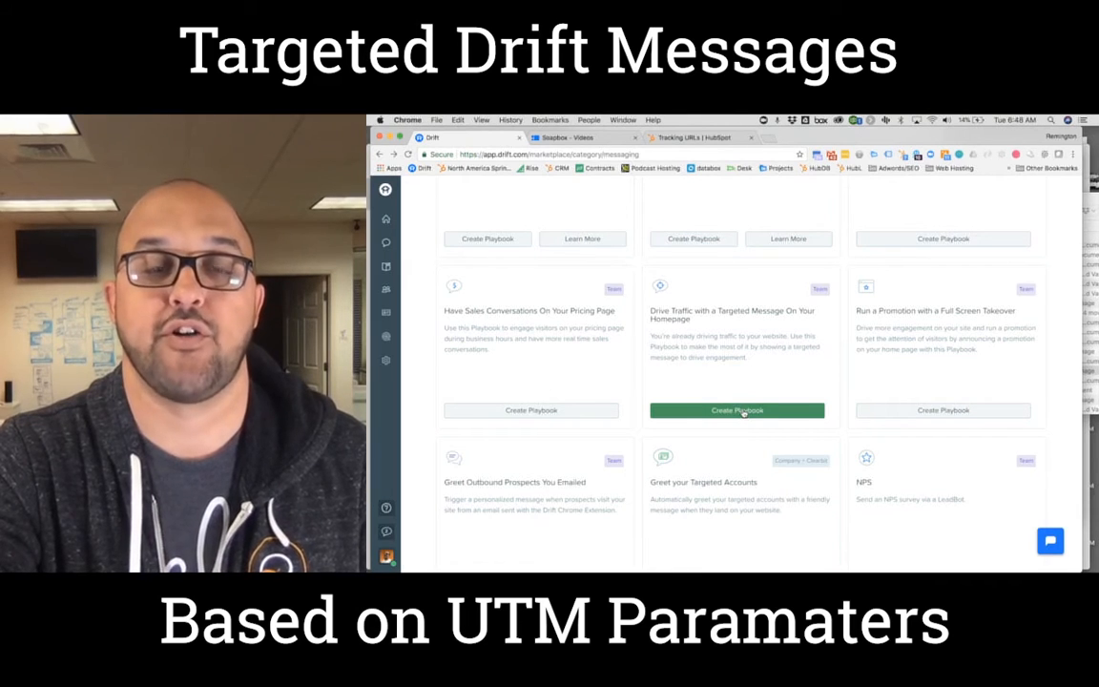
Step: Create a playbook from the 'Drive Traffic with a Targeted Message on Your Homepage' template
{"action": "left_click", "coordinate": [736, 410]}
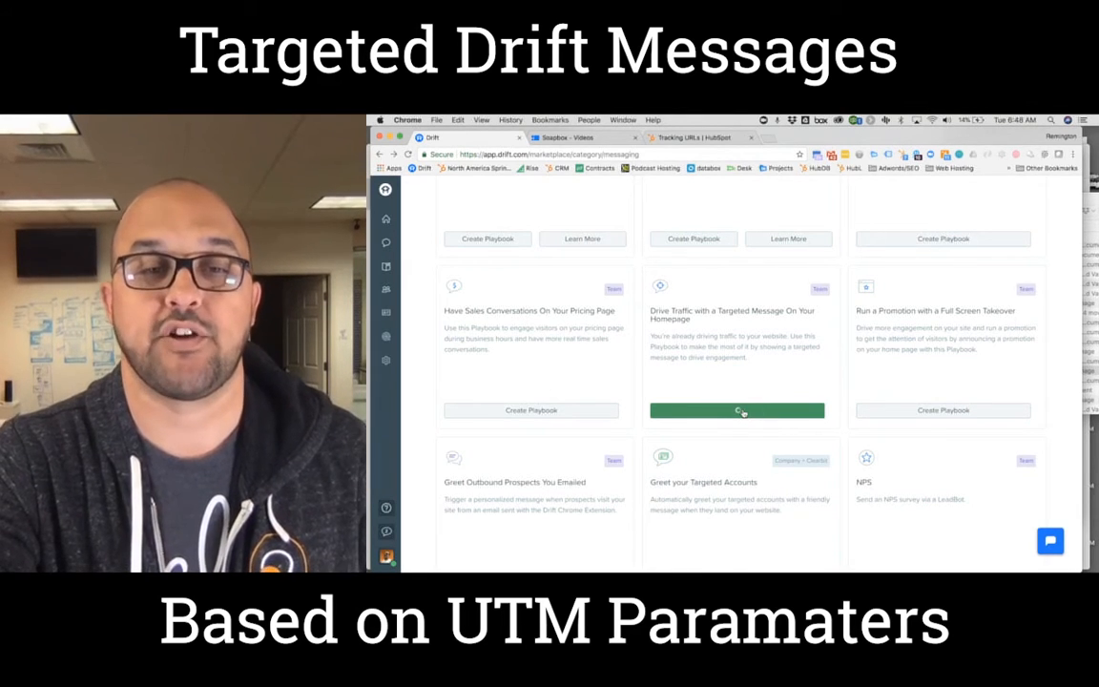
{"action": "left_click", "coordinate": [736, 410]}
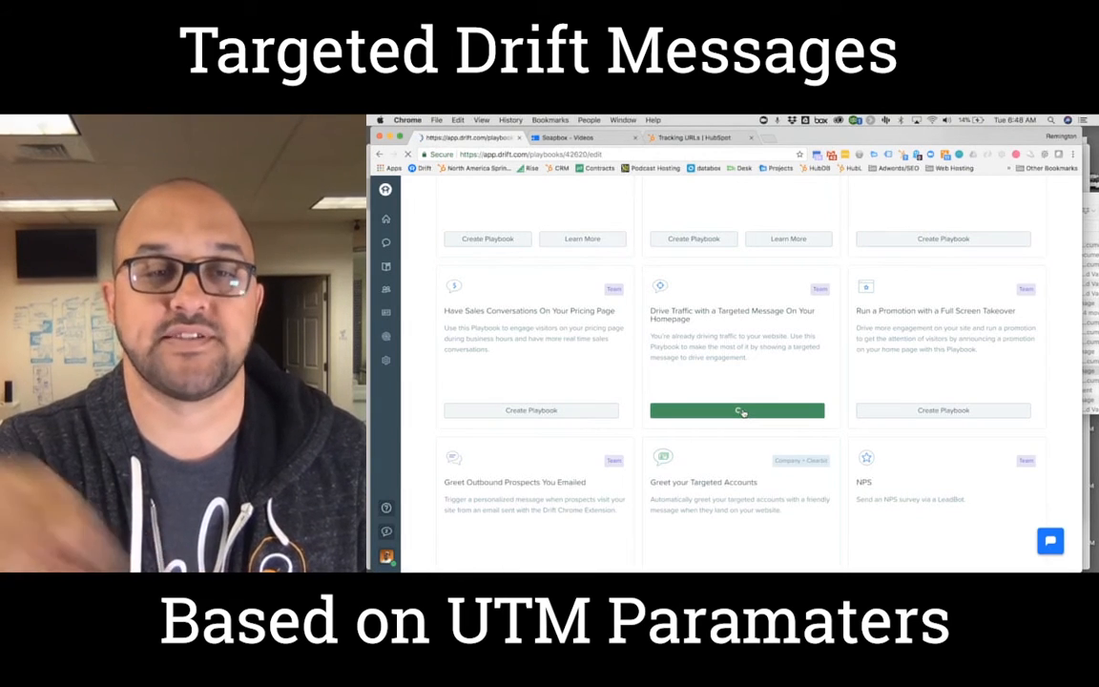
{"action": "left_click", "coordinate": [736, 410]}
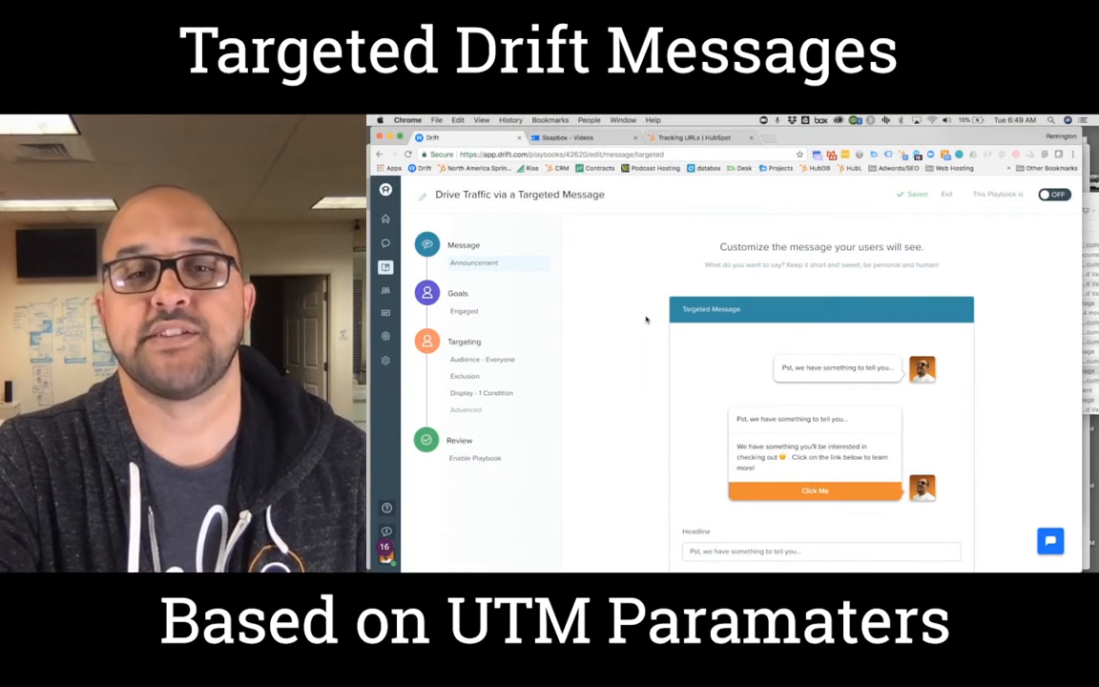
{"action": "scroll", "scroll_direction": "down", "scroll_amount": 3}
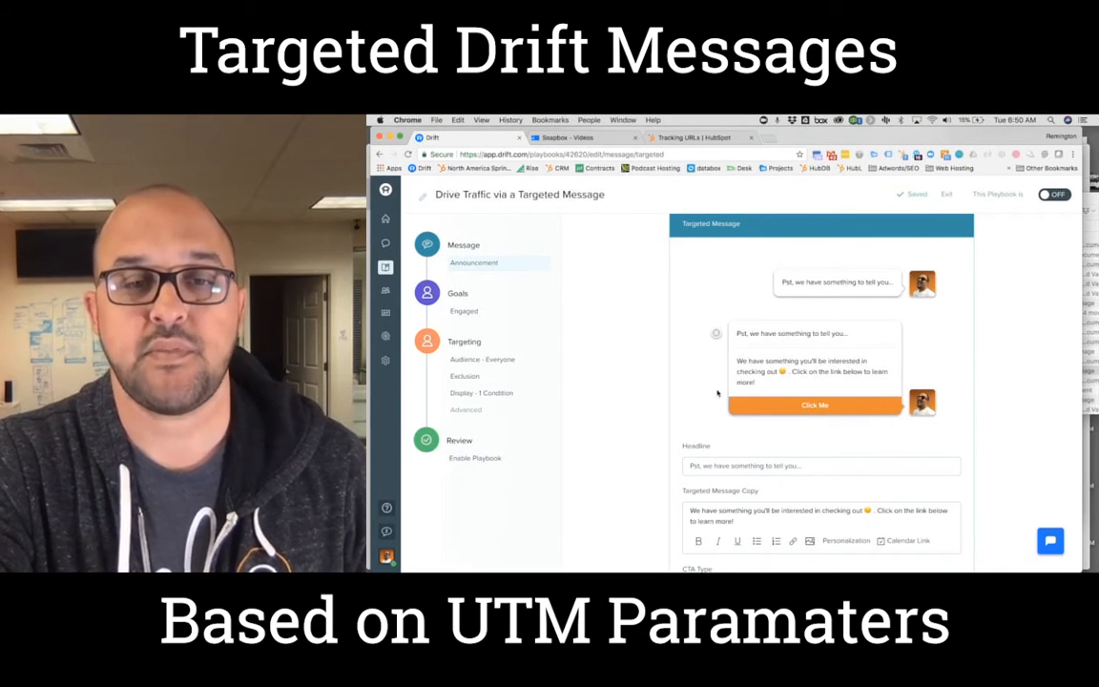
{"action": "mouse_move", "coordinate": [588, 359]}
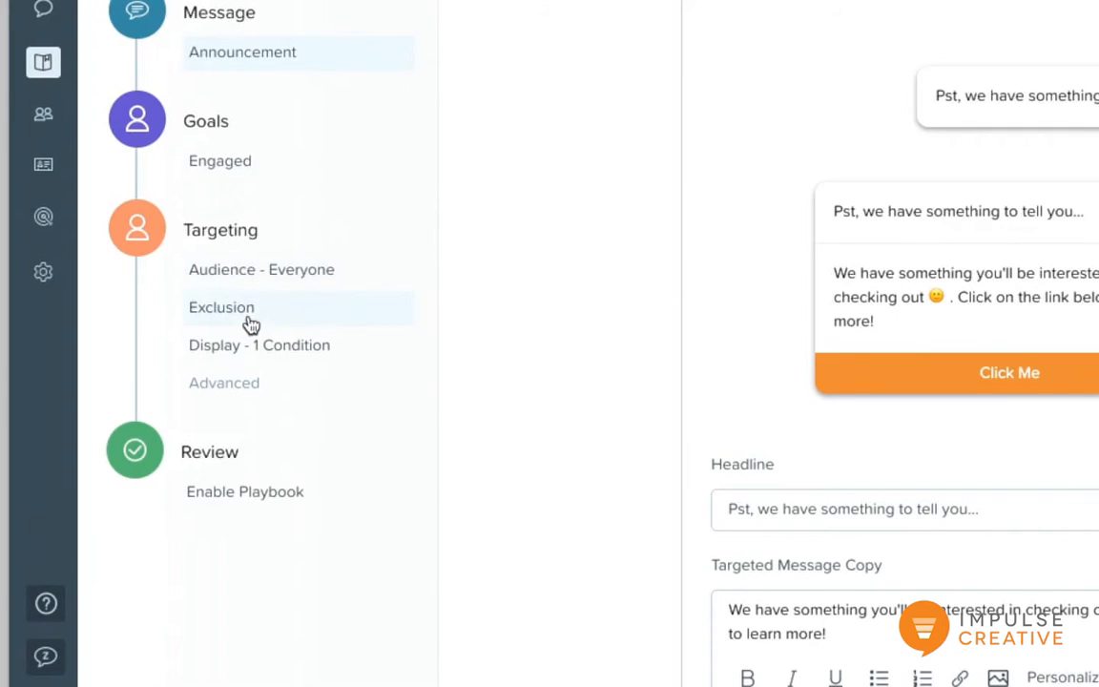
{"action": "mouse_move", "coordinate": [241, 343]}
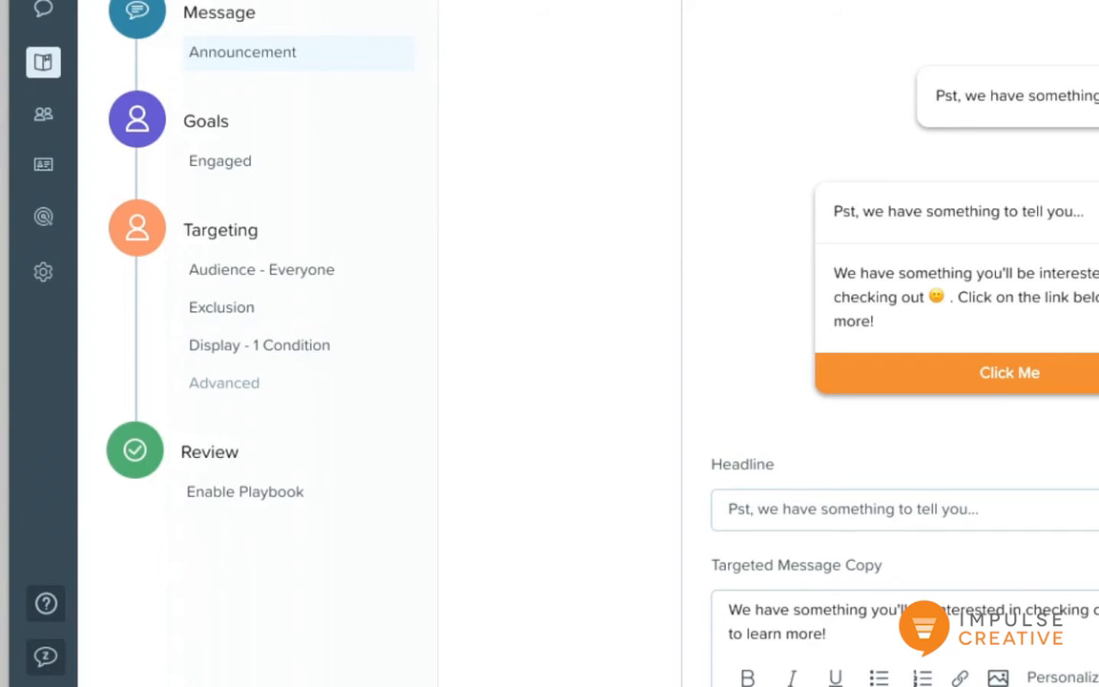
{"action": "left_click", "coordinate": [495, 30]}
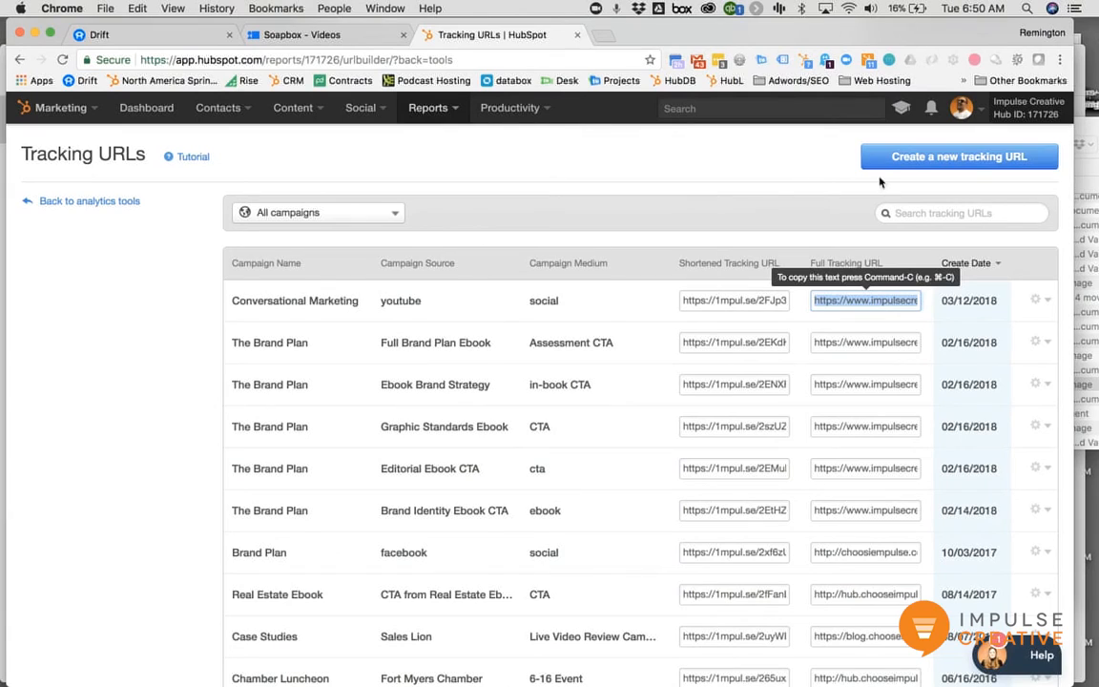
{"action": "mouse_move", "coordinate": [370, 336]}
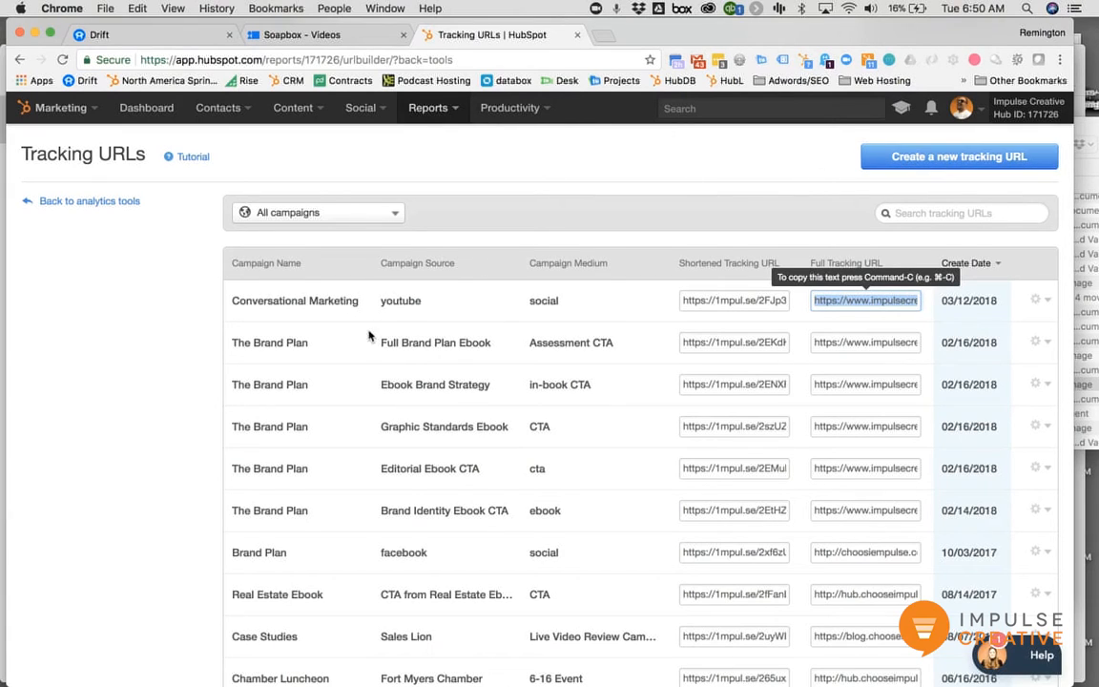
{"action": "mouse_move", "coordinate": [660, 360]}
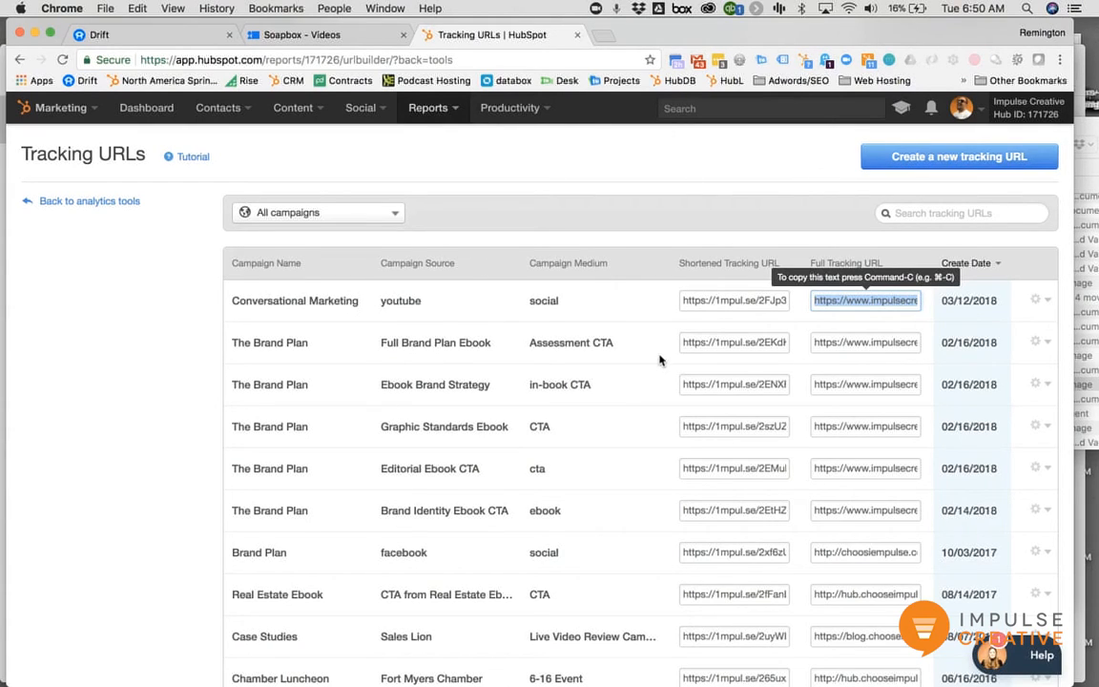
{"action": "mouse_move", "coordinate": [649, 316]}
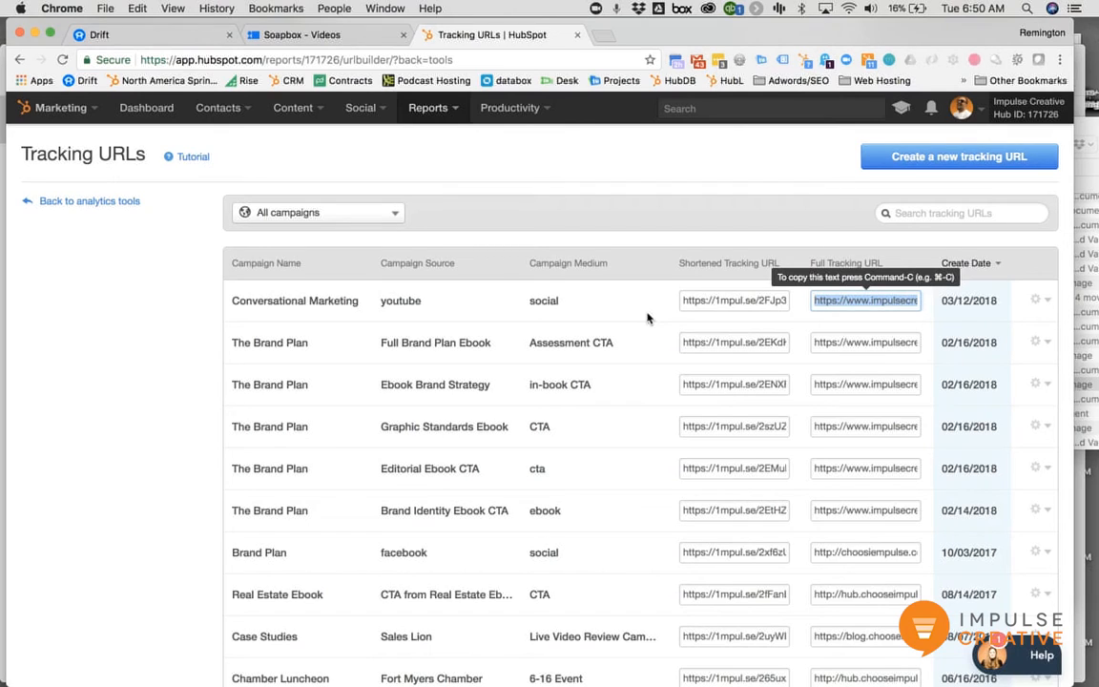
{"action": "mouse_move", "coordinate": [843, 296]}
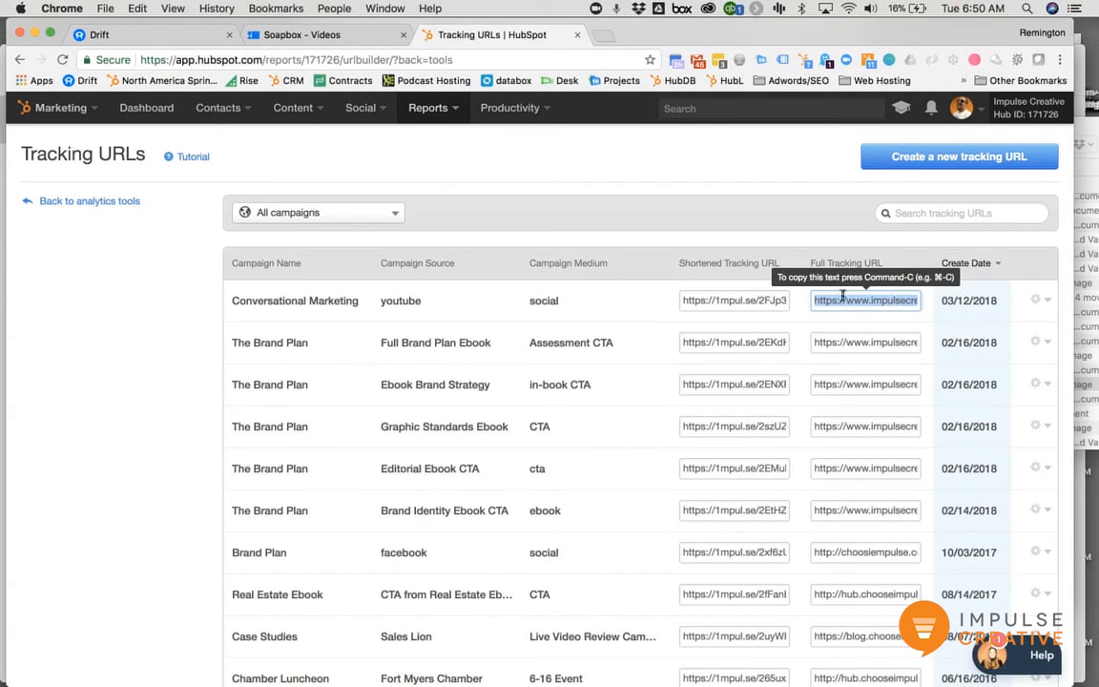
{"action": "mouse_move", "coordinate": [850, 260]}
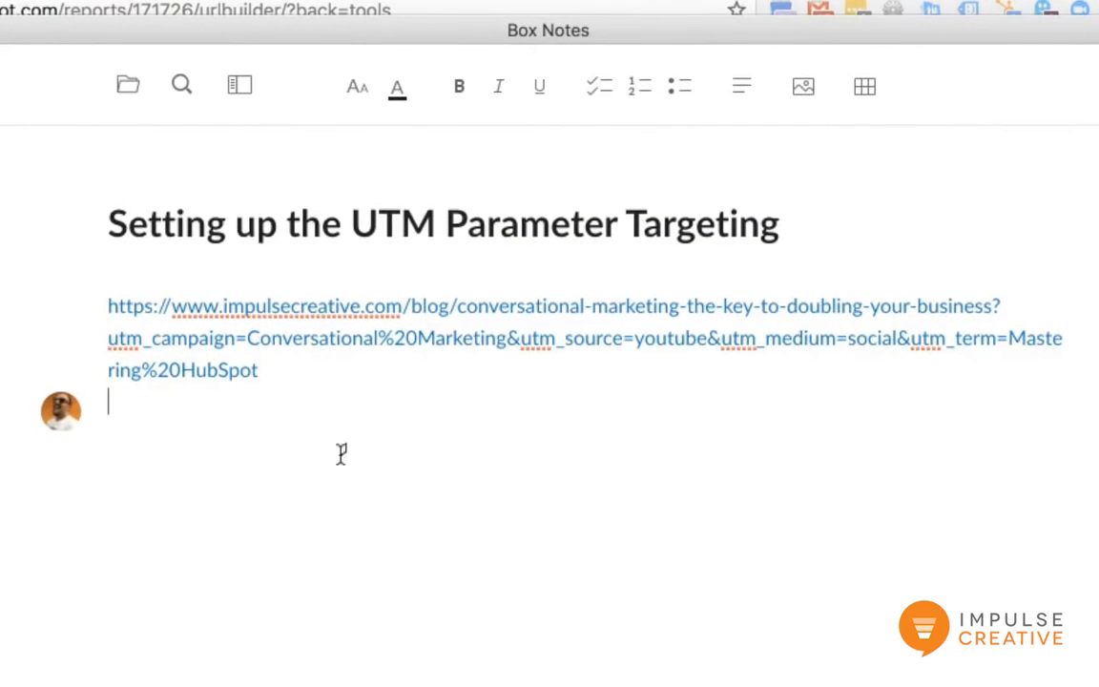
{"action": "mouse_move", "coordinate": [631, 321]}
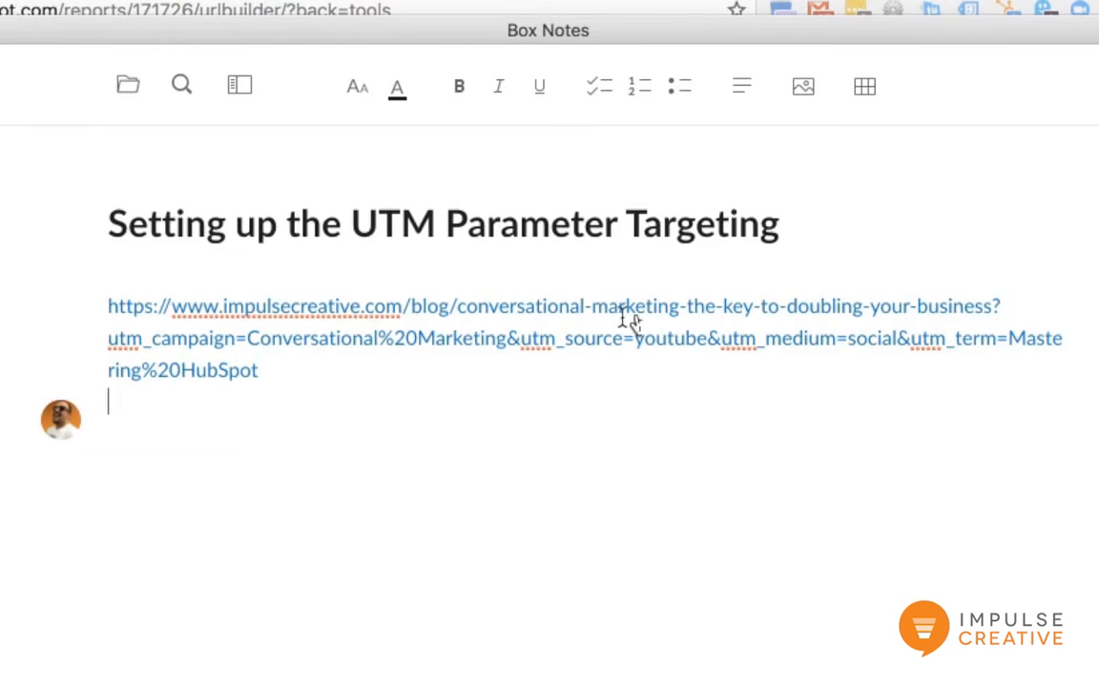
{"action": "mouse_move", "coordinate": [801, 557]}
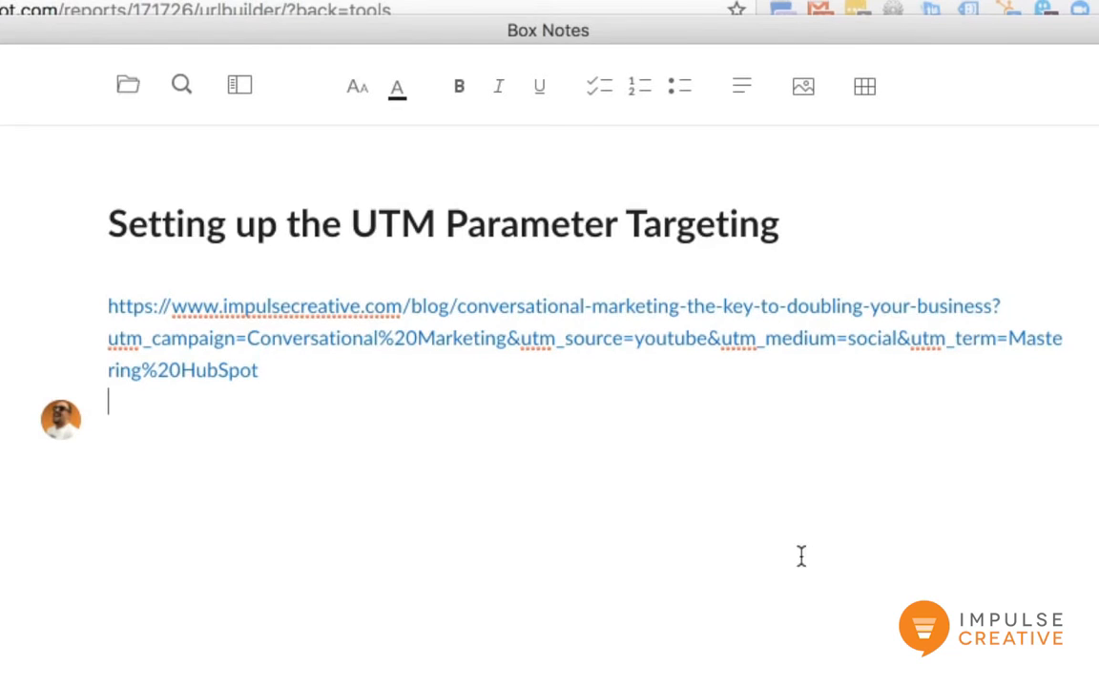
{"action": "mouse_move", "coordinate": [160, 347]}
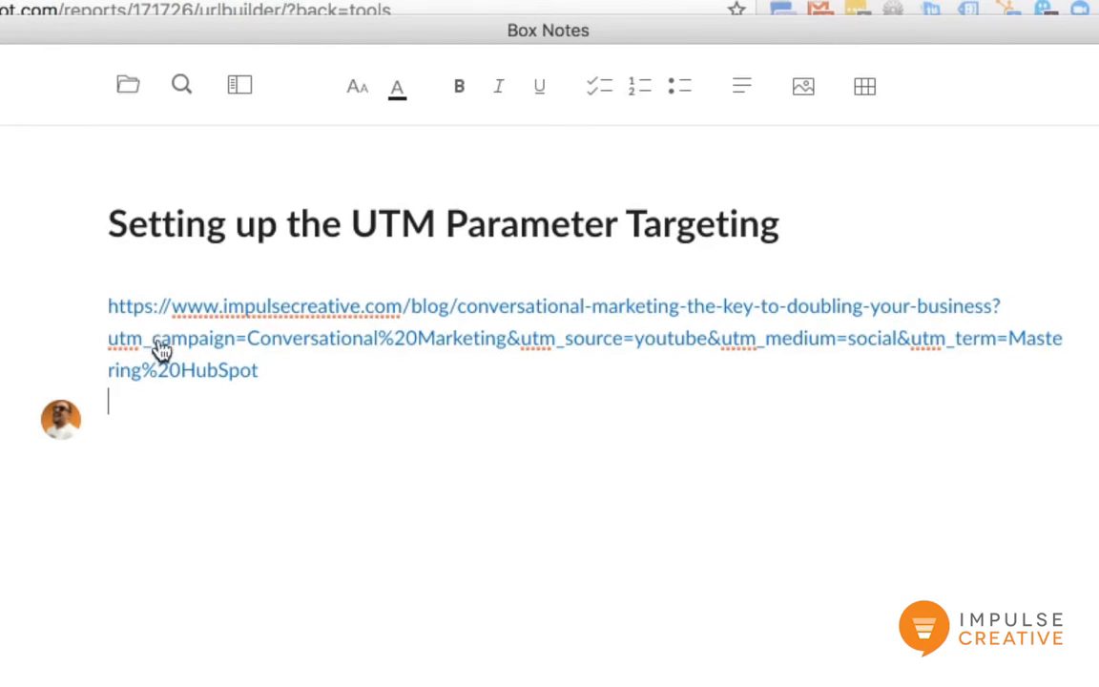
{"action": "mouse_move", "coordinate": [568, 347]}
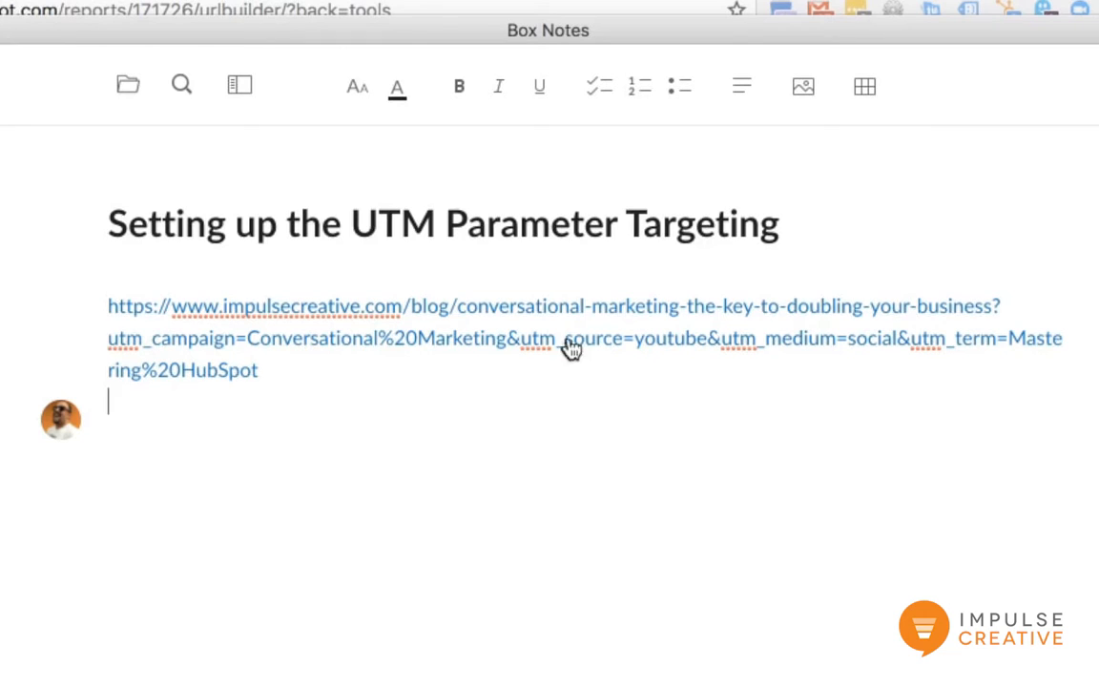
{"action": "mouse_move", "coordinate": [982, 351]}
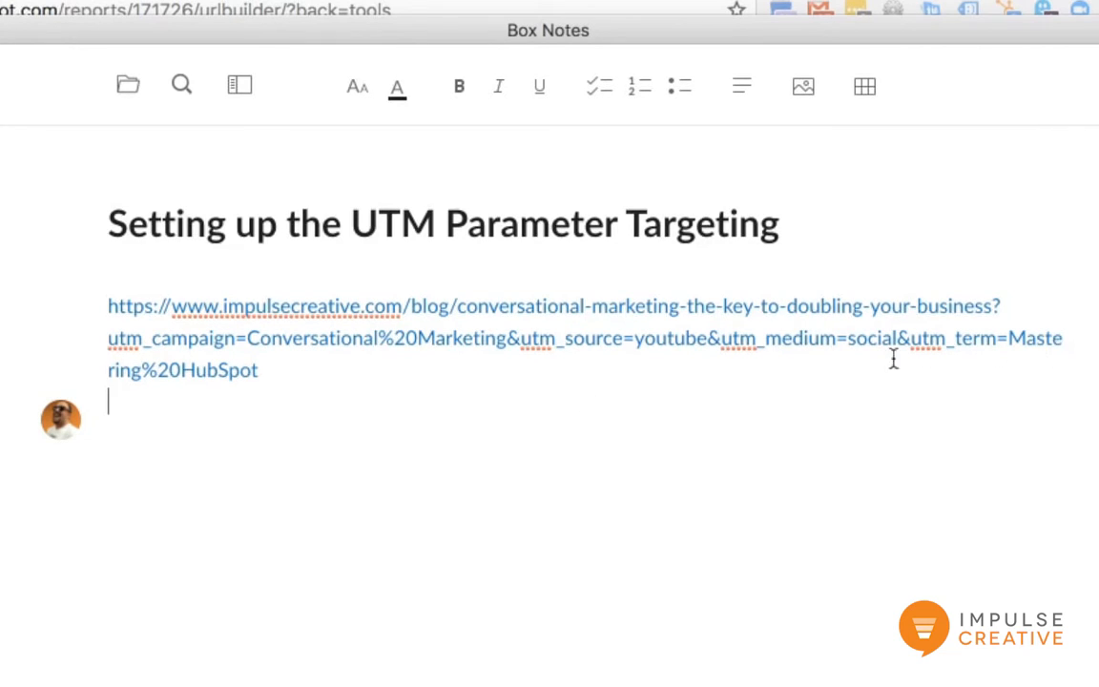
{"action": "mouse_move", "coordinate": [1007, 359]}
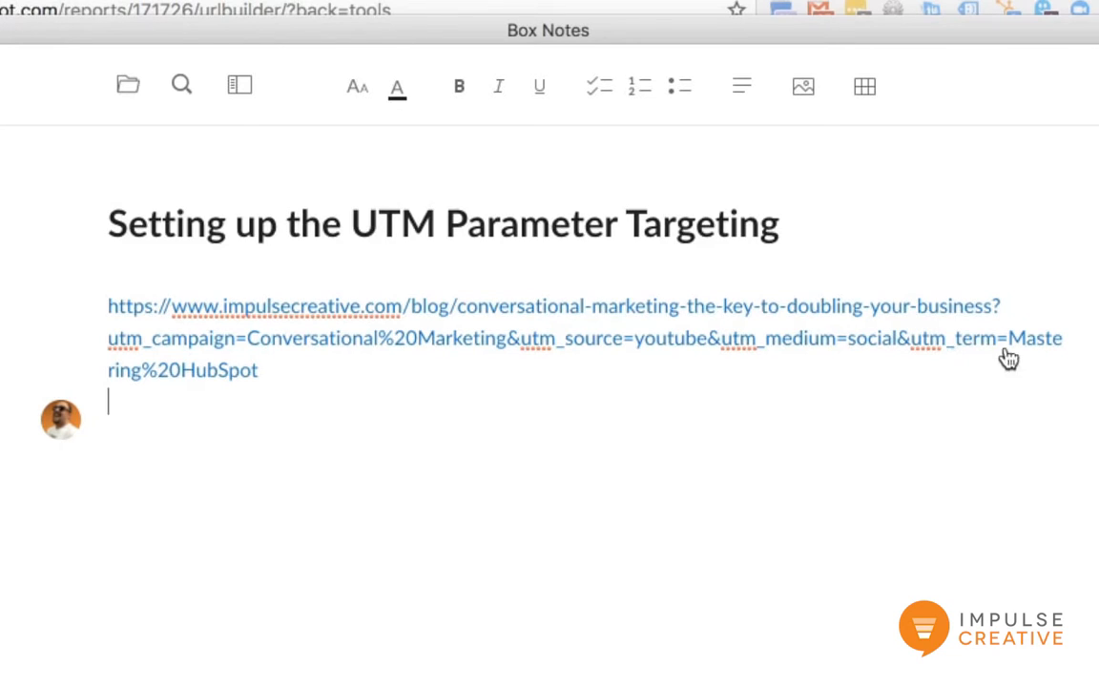
{"action": "mouse_move", "coordinate": [236, 399]}
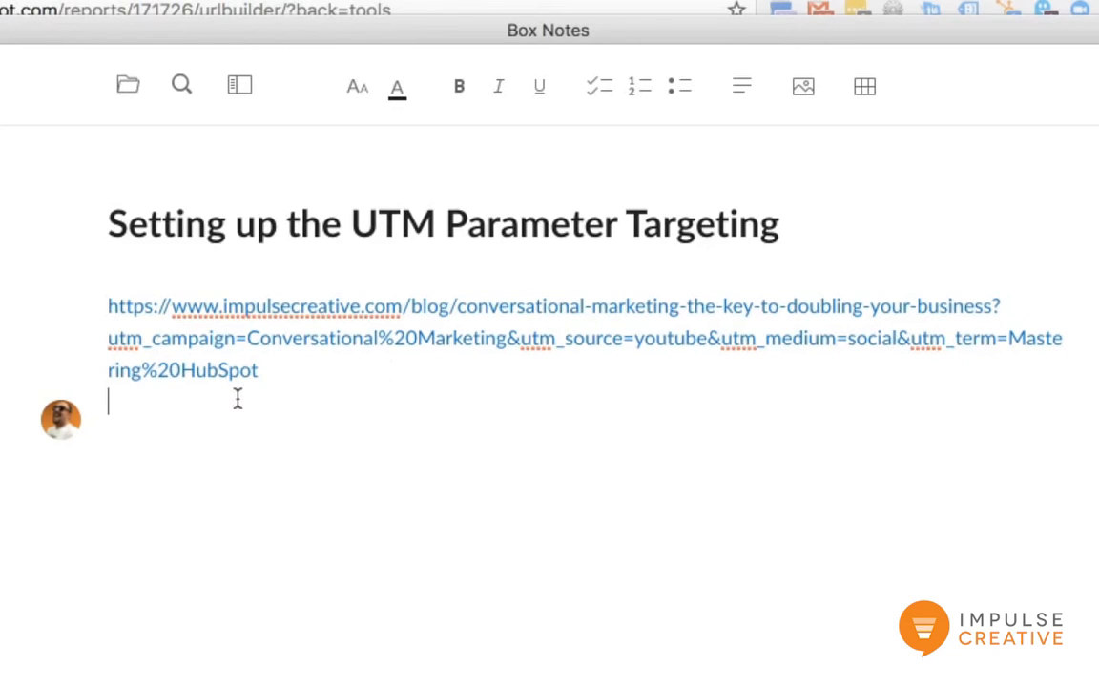
{"action": "mouse_move", "coordinate": [271, 370]}
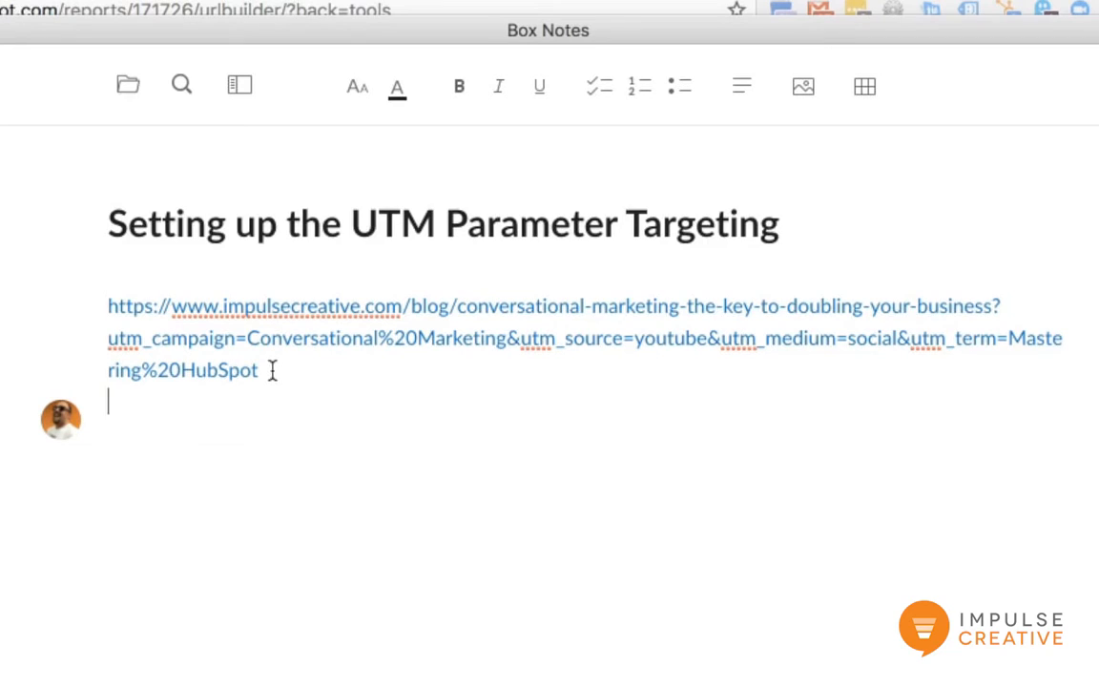
{"action": "mouse_move", "coordinate": [918, 356]}
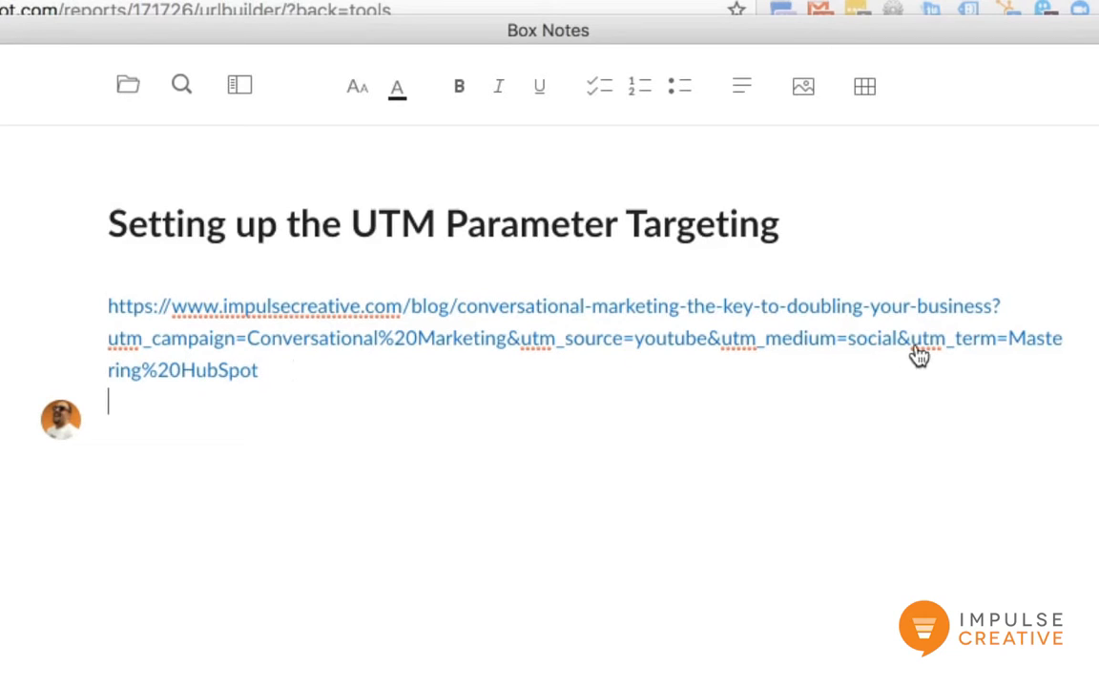
{"action": "mouse_move", "coordinate": [280, 370]}
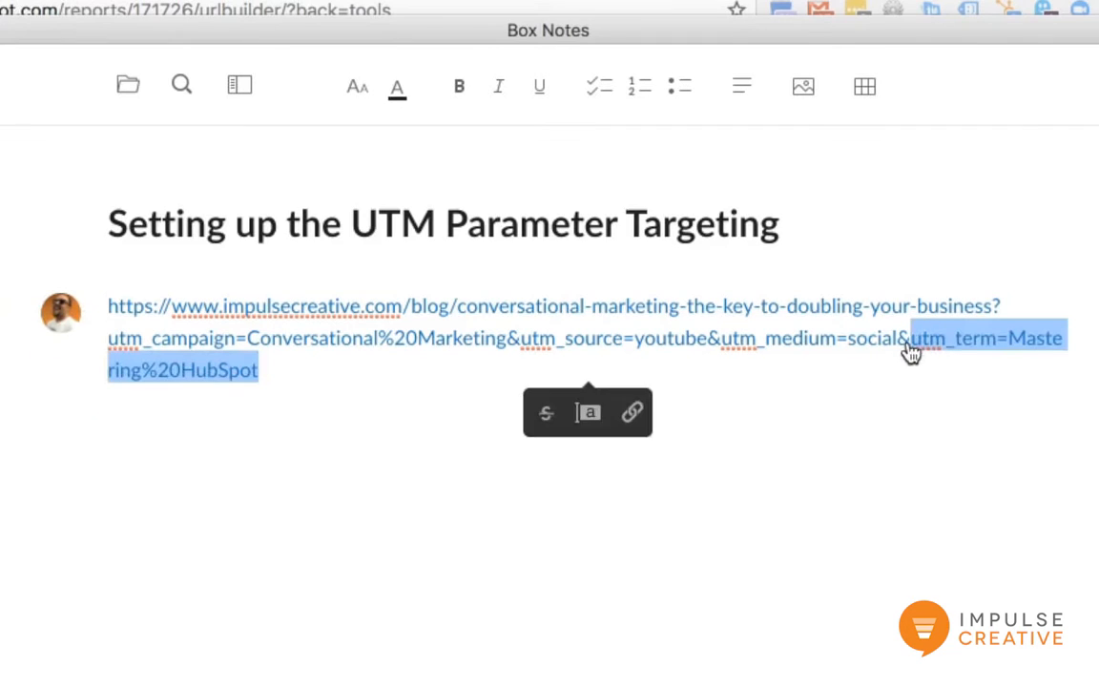
{"action": "mouse_move", "coordinate": [1018, 458]}
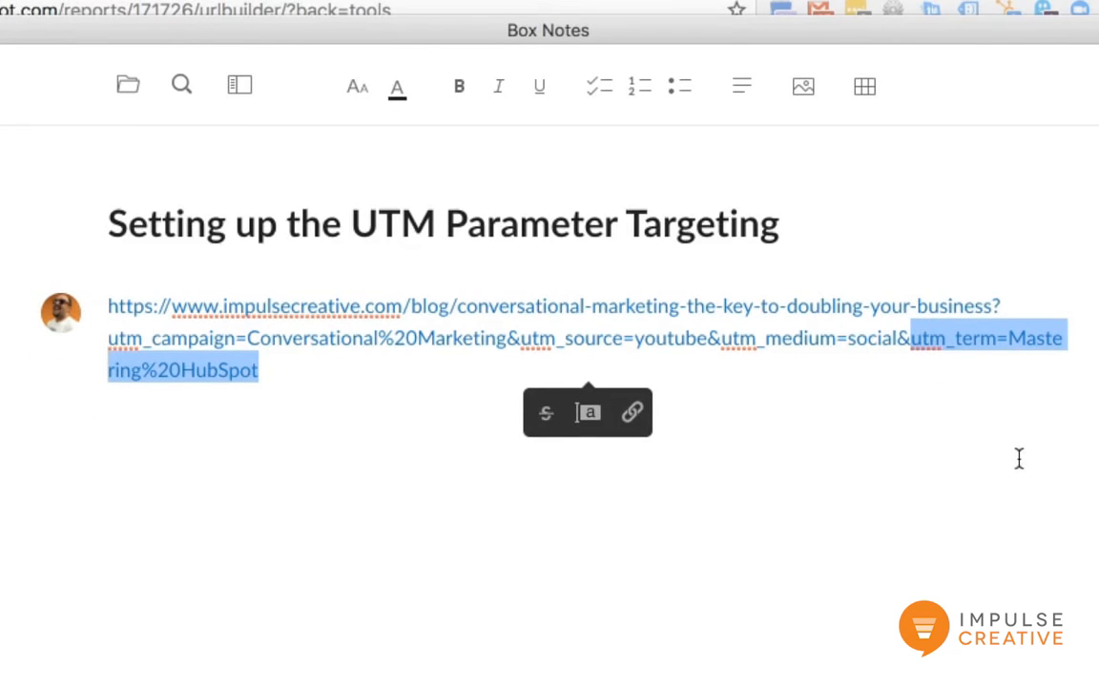
{"action": "mouse_move", "coordinate": [393, 355]}
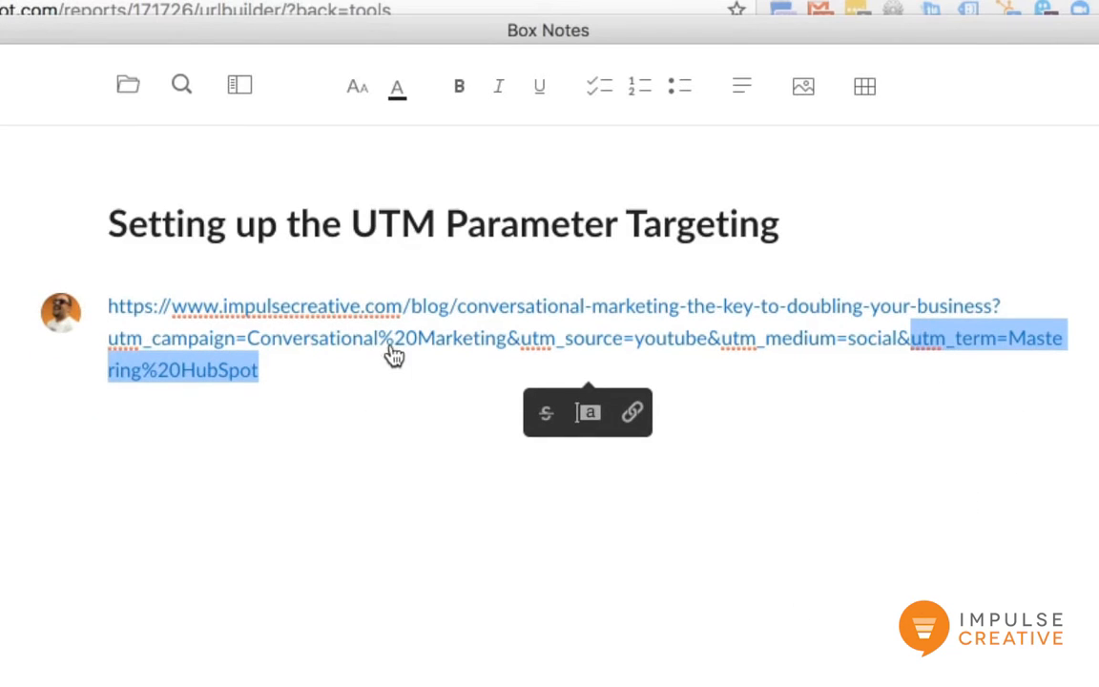
{"action": "mouse_move", "coordinate": [400, 433]}
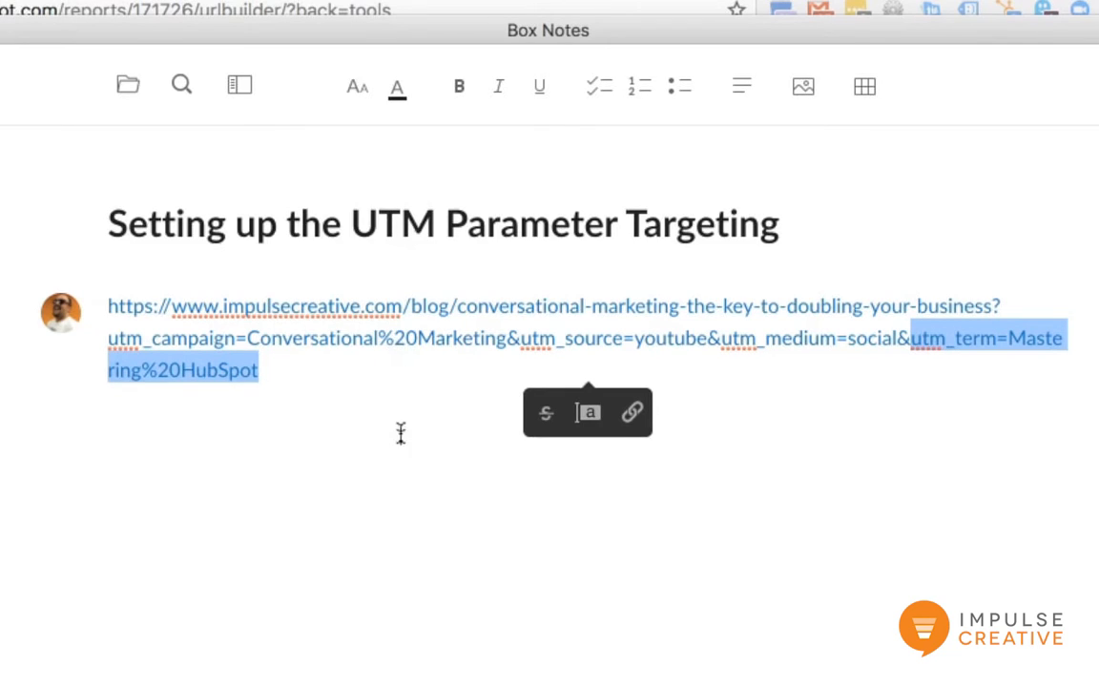
{"action": "mouse_move", "coordinate": [401, 493]}
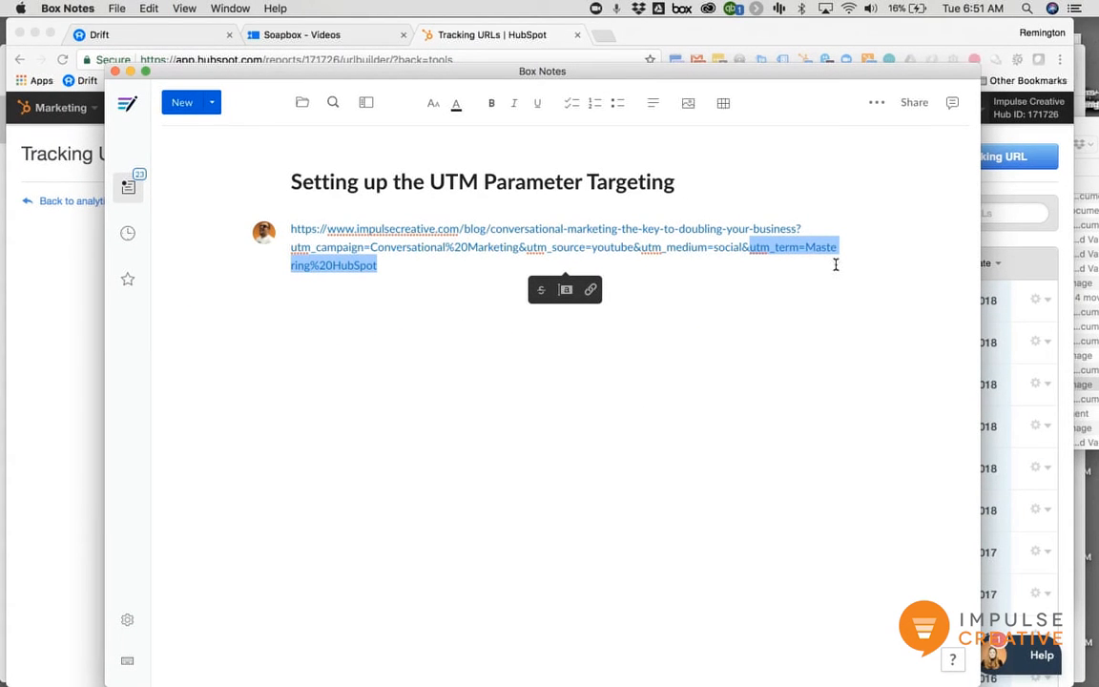
{"action": "mouse_move", "coordinate": [72, 257]}
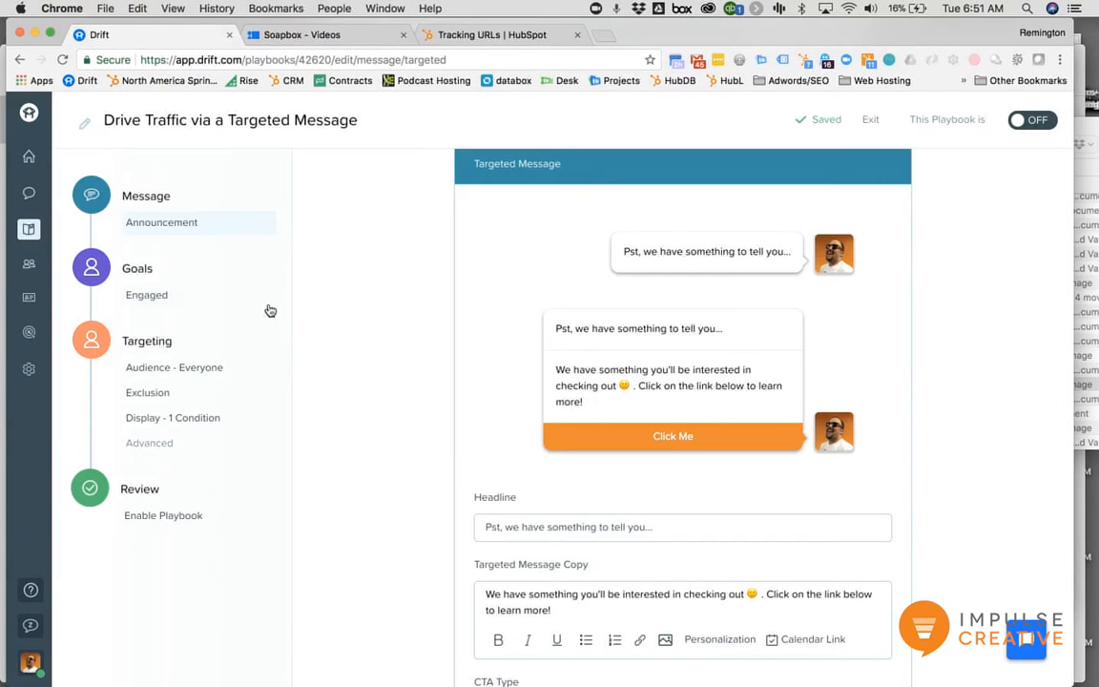
Step: Delete the 'URL Path is /' display condition so the message displays always
{"action": "left_click", "coordinate": [172, 418]}
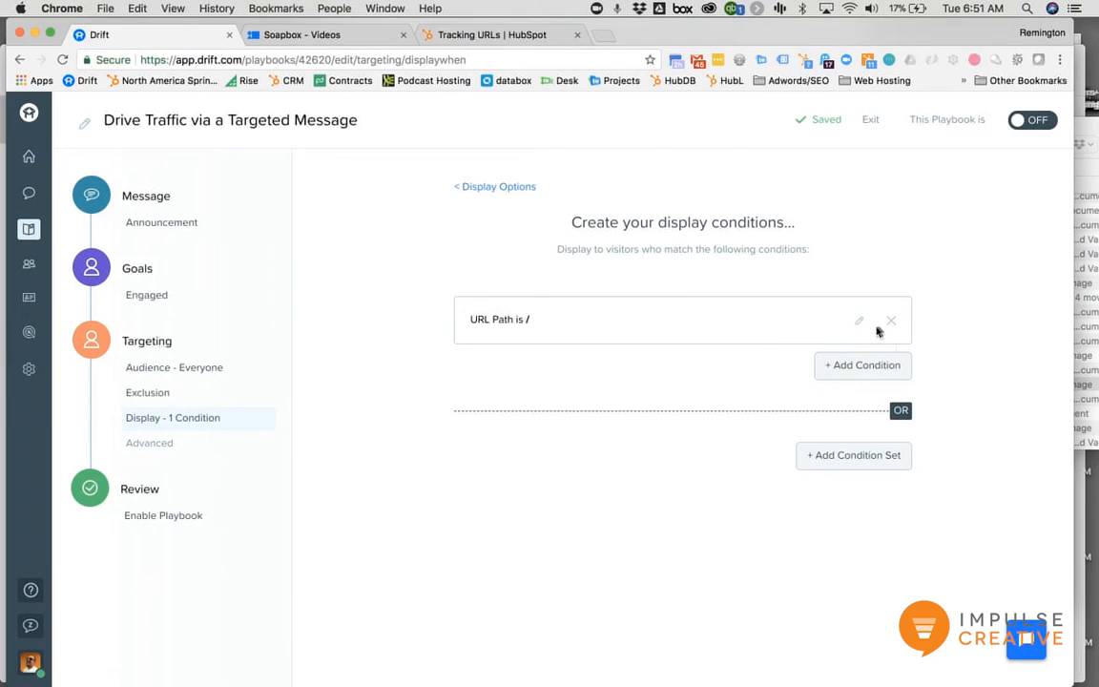
{"action": "left_click", "coordinate": [889, 321]}
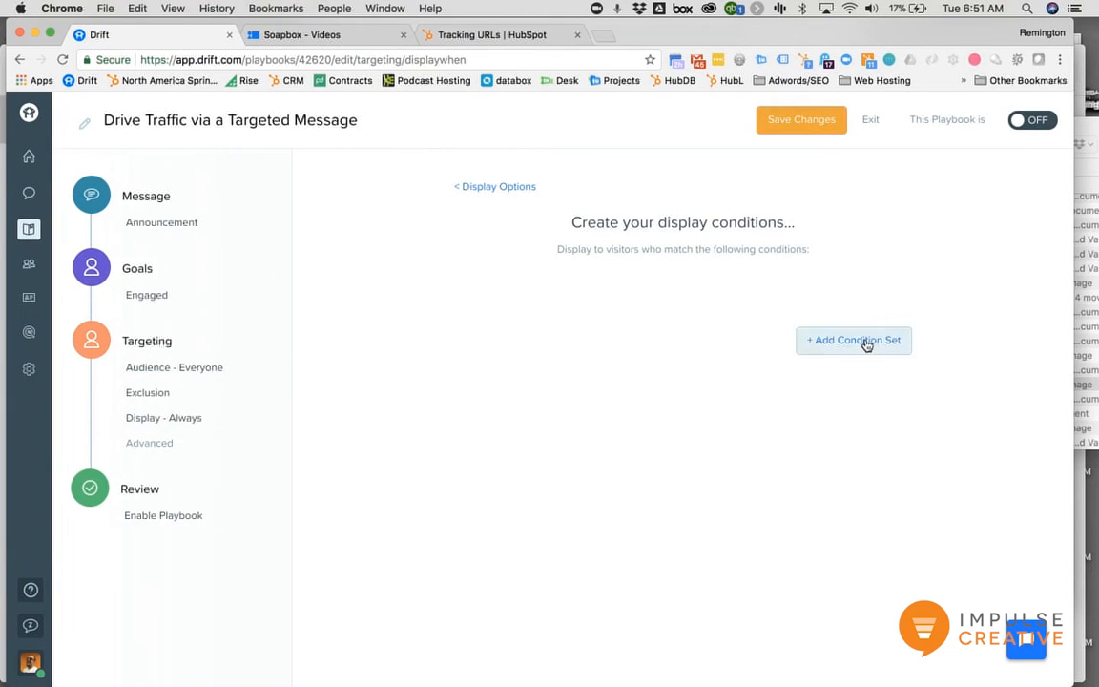
Step: Add a condition set: URL Query Param includes utm_term=Mastering%20HubSpot
{"action": "left_click", "coordinate": [850, 340]}
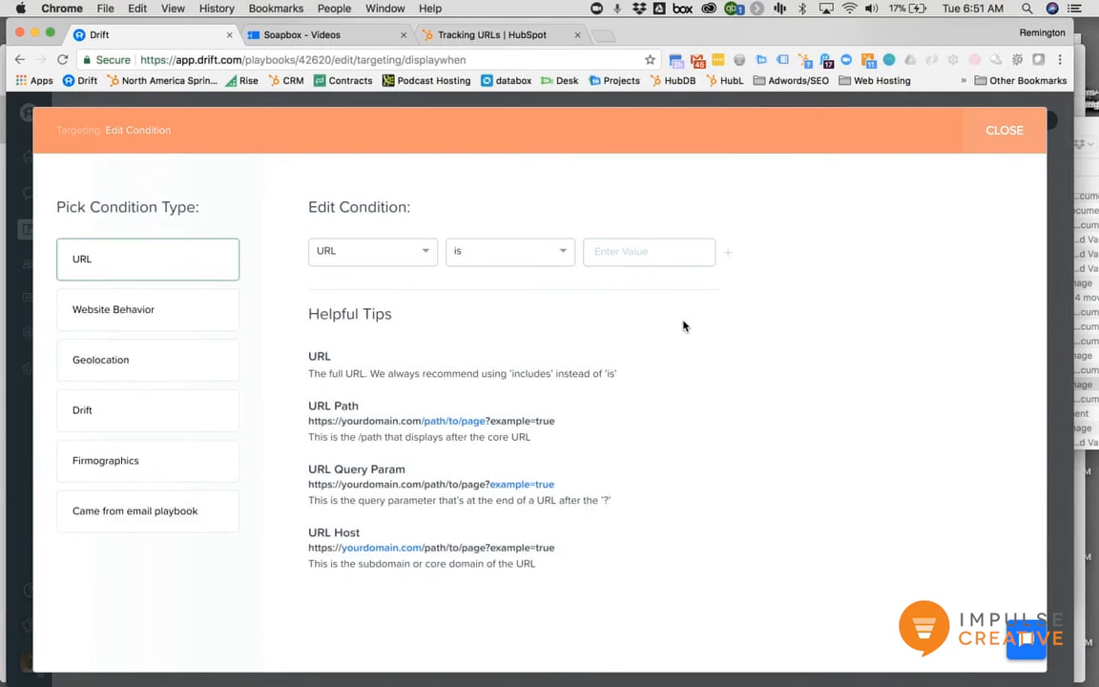
{"action": "mouse_move", "coordinate": [610, 312]}
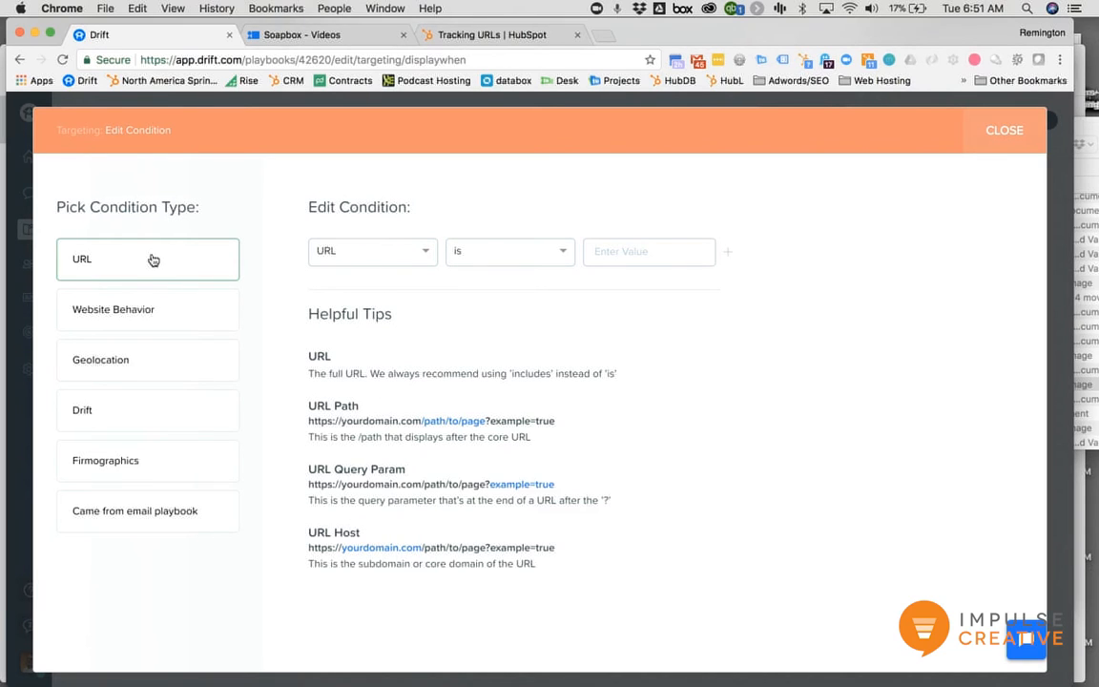
{"action": "mouse_move", "coordinate": [372, 251]}
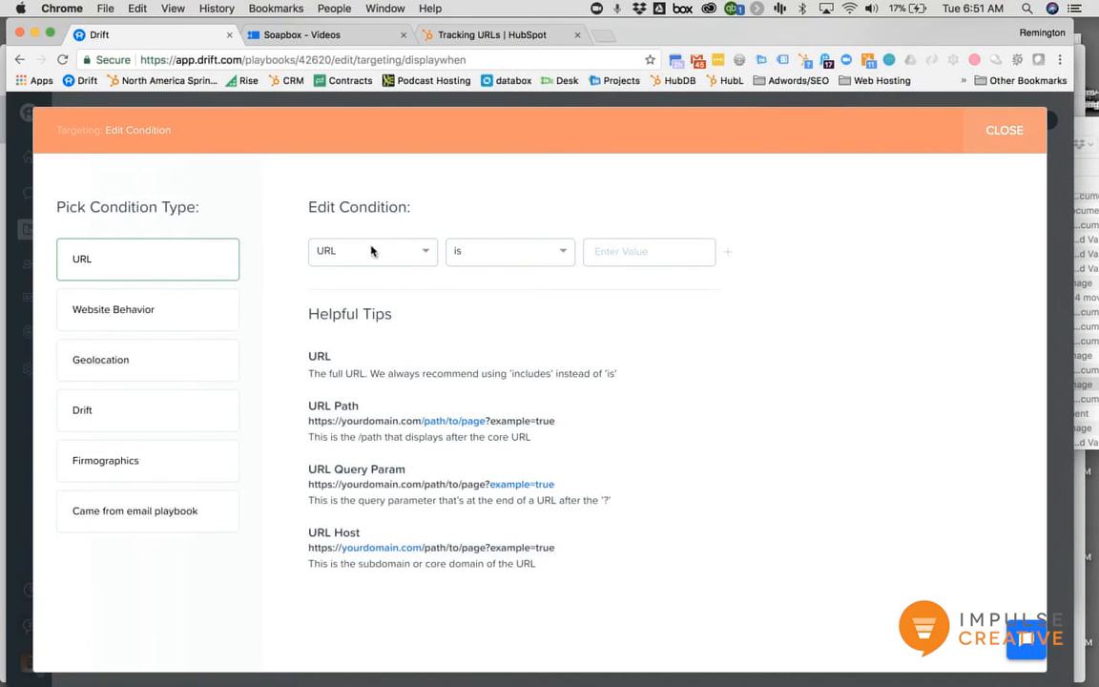
{"action": "left_click", "coordinate": [372, 252]}
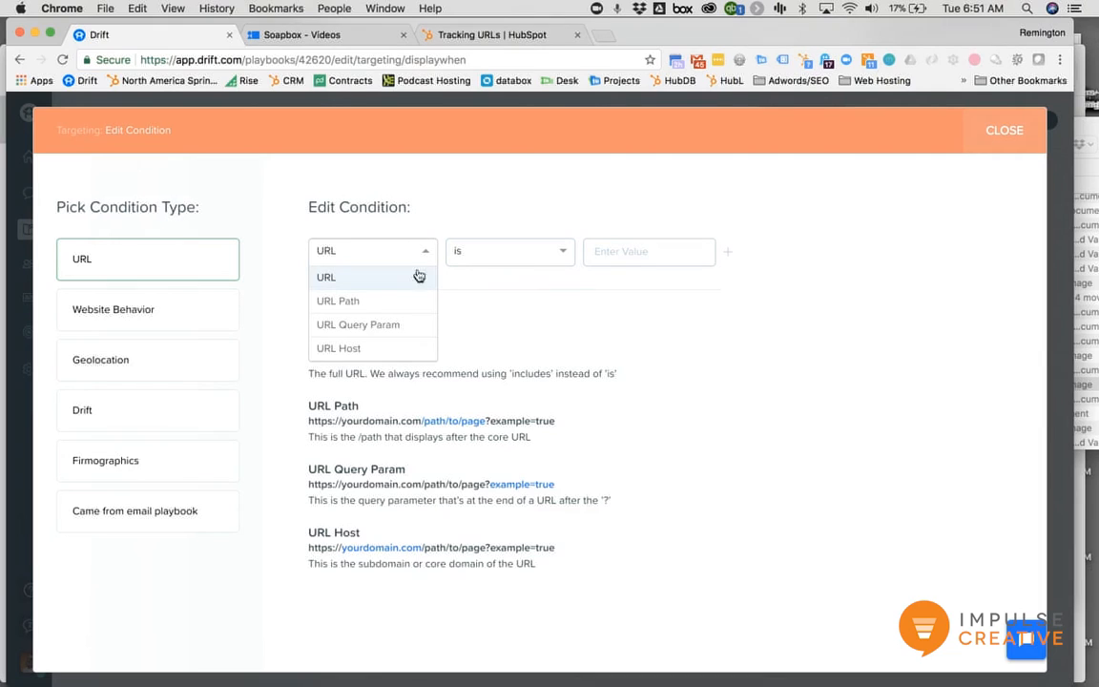
{"action": "left_click", "coordinate": [324, 277]}
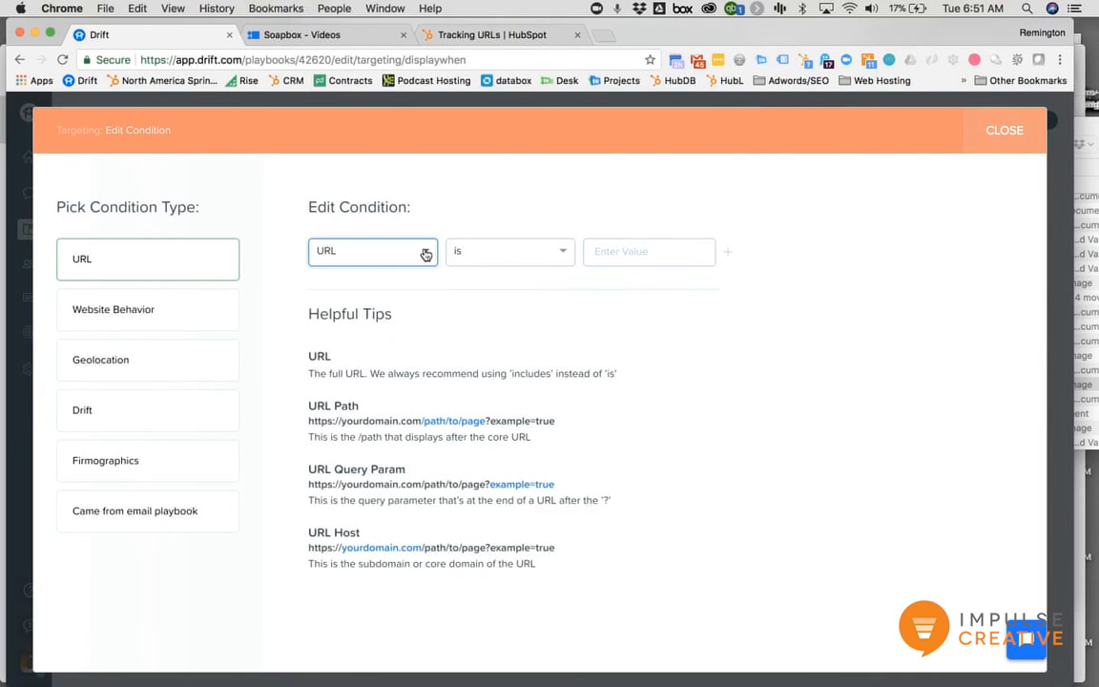
{"action": "mouse_move", "coordinate": [399, 387]}
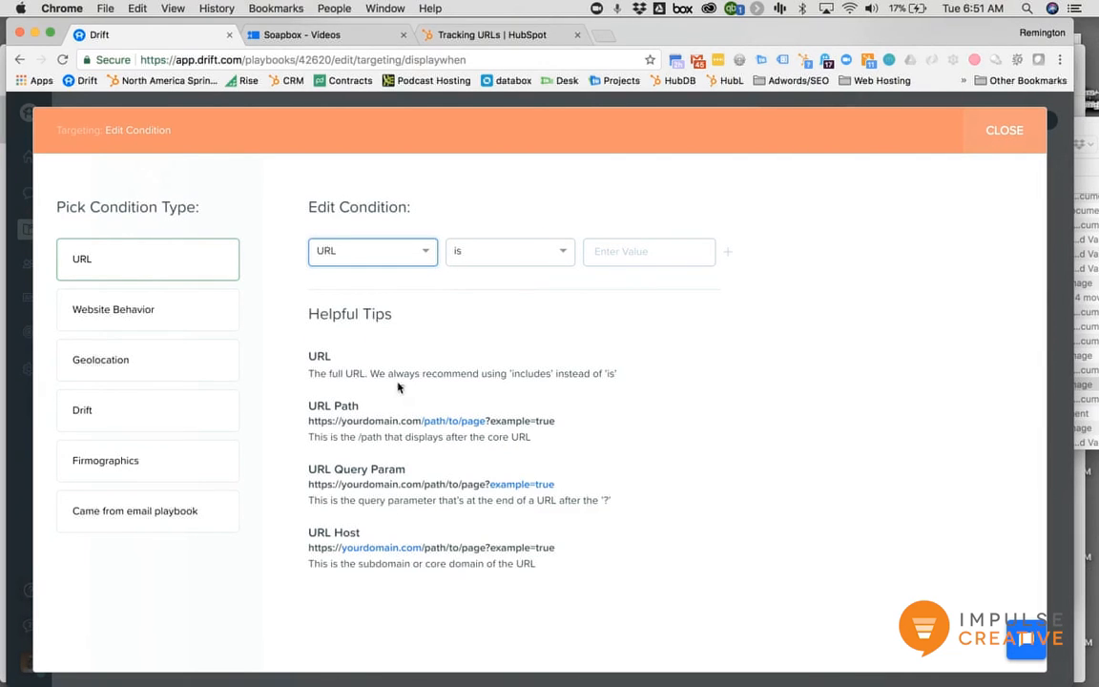
{"action": "mouse_move", "coordinate": [307, 469]}
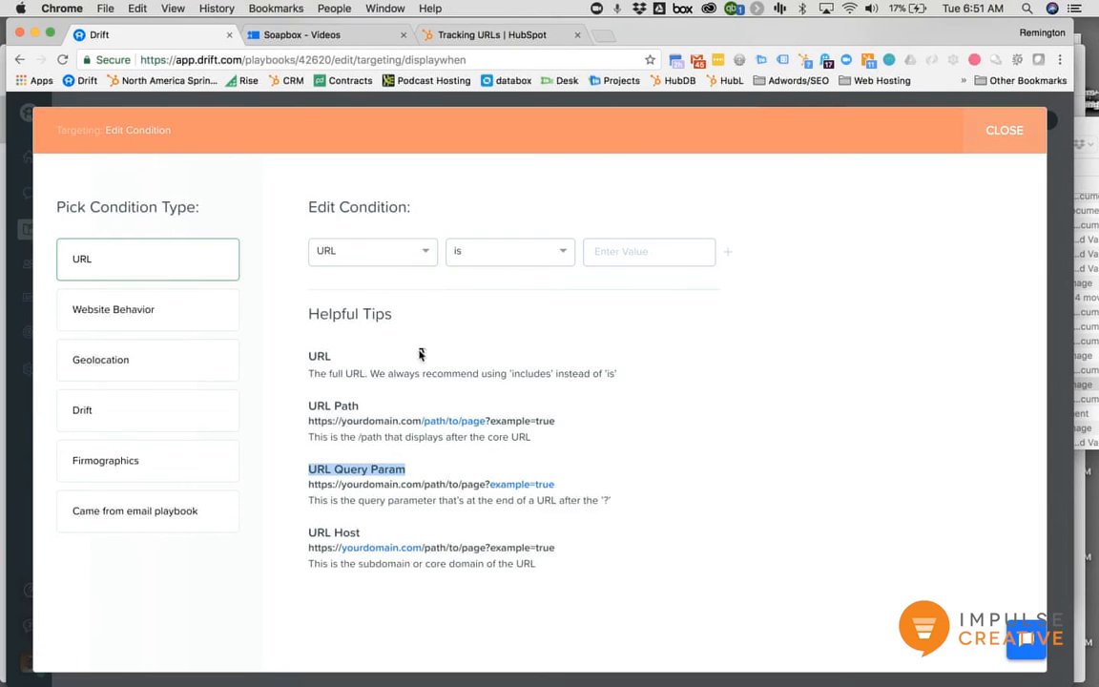
{"action": "left_click", "coordinate": [372, 252]}
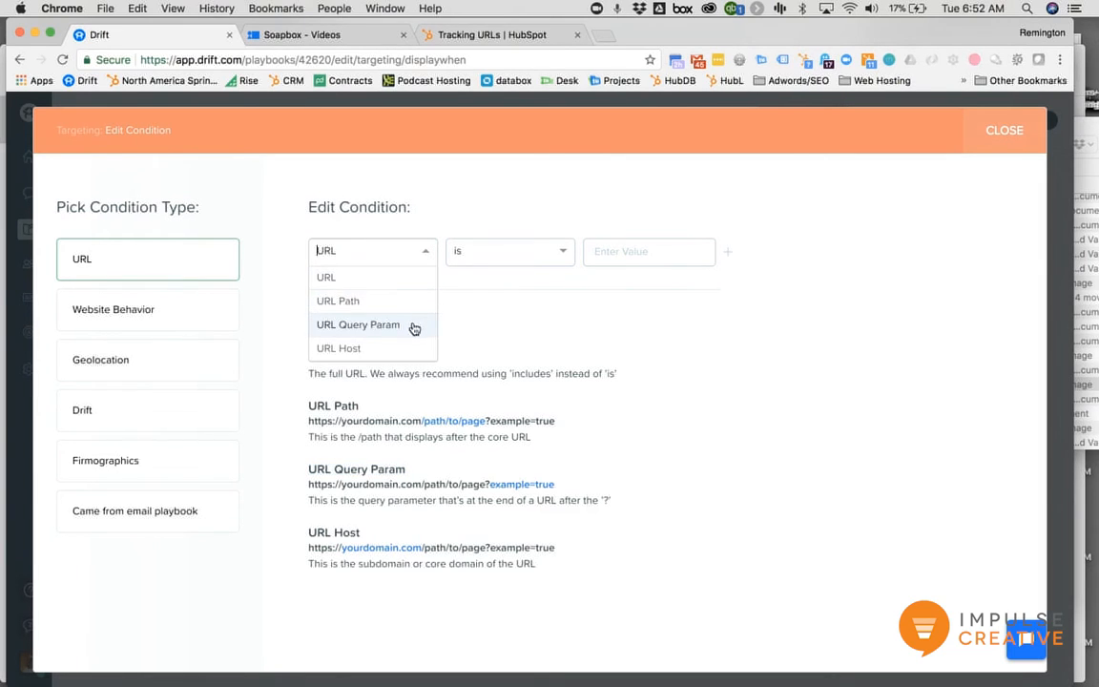
{"action": "left_click", "coordinate": [358, 324]}
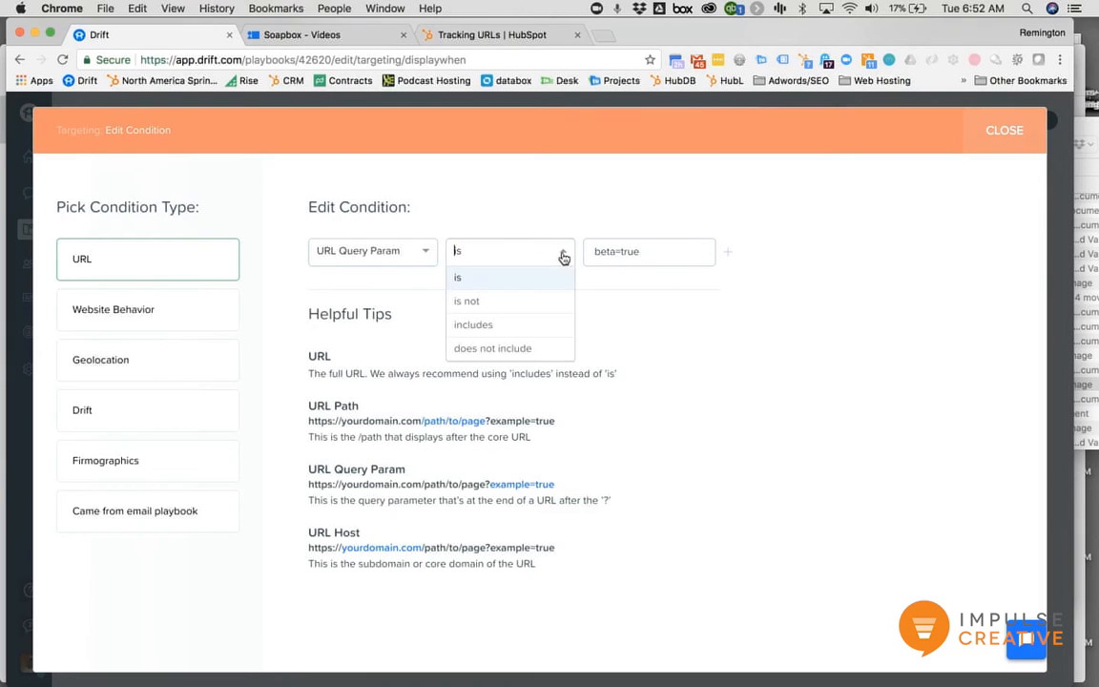
{"action": "mouse_move", "coordinate": [534, 255]}
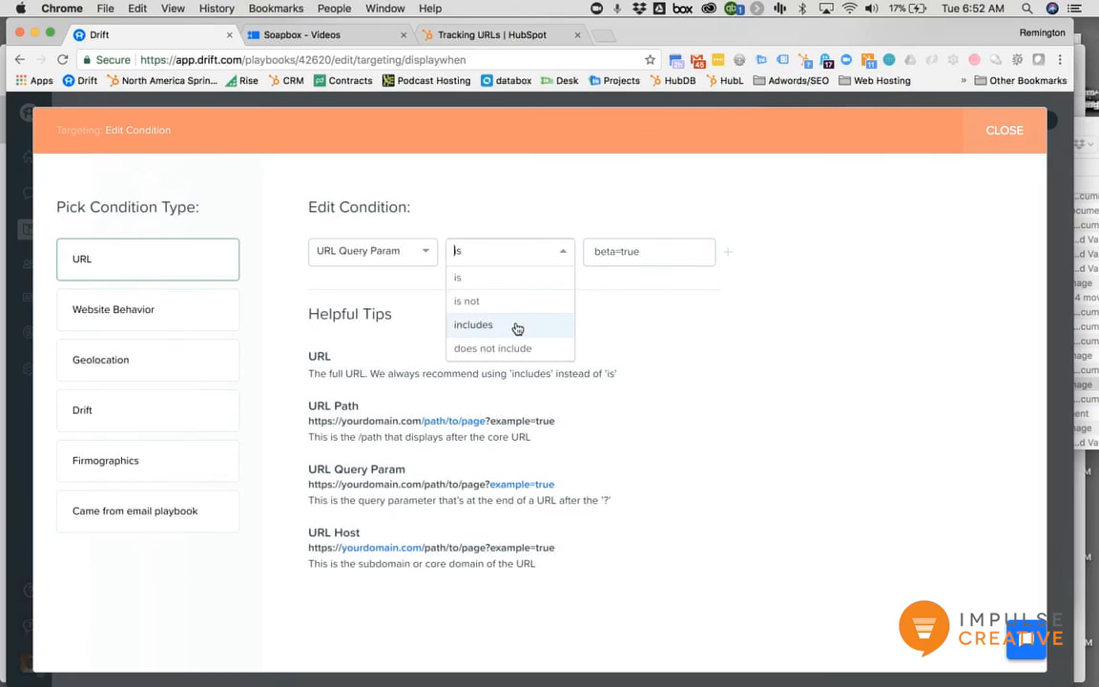
{"action": "left_click", "coordinate": [473, 324]}
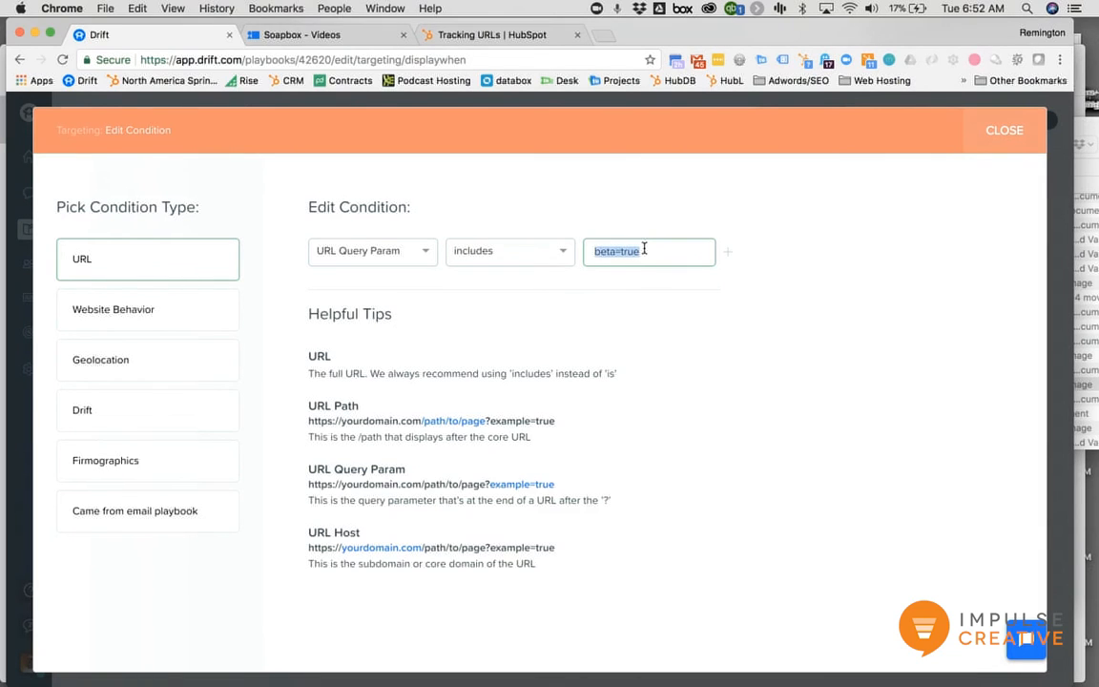
{"action": "type", "text": "Mastering%20HubSpot"}
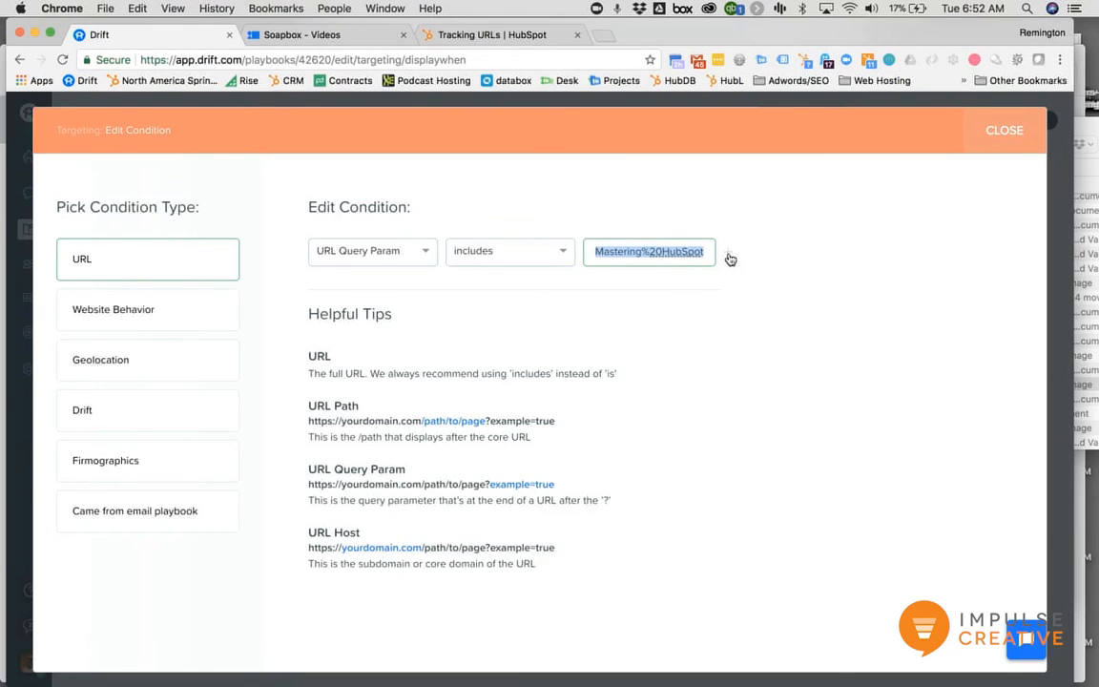
{"action": "mouse_move", "coordinate": [728, 359]}
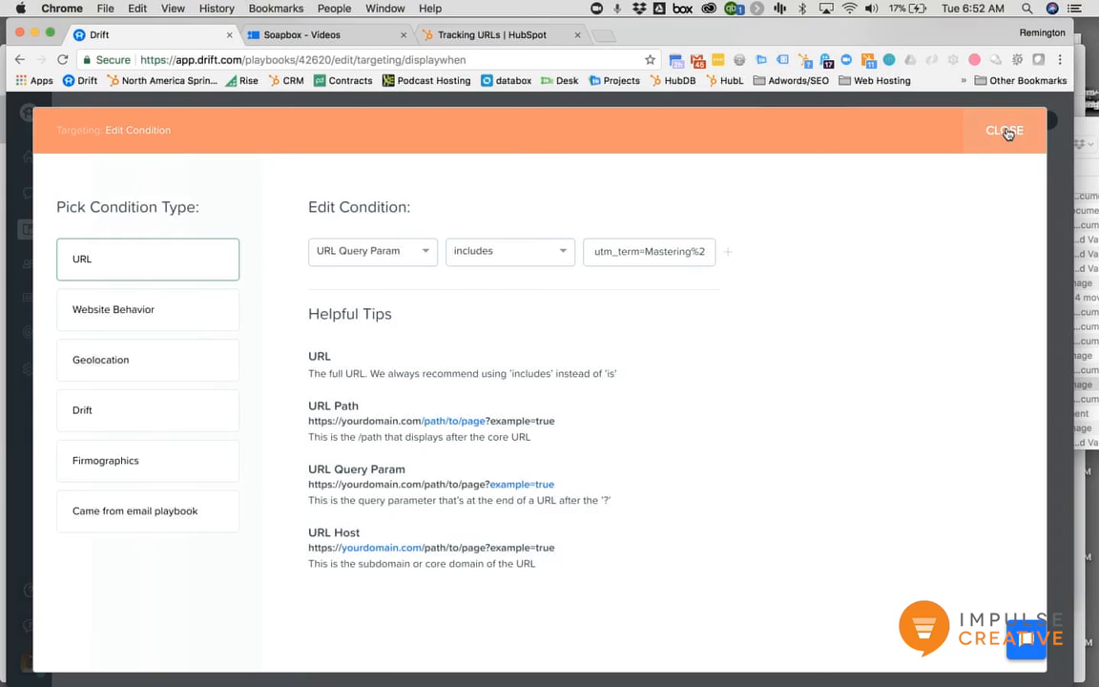
{"action": "mouse_move", "coordinate": [187, 282]}
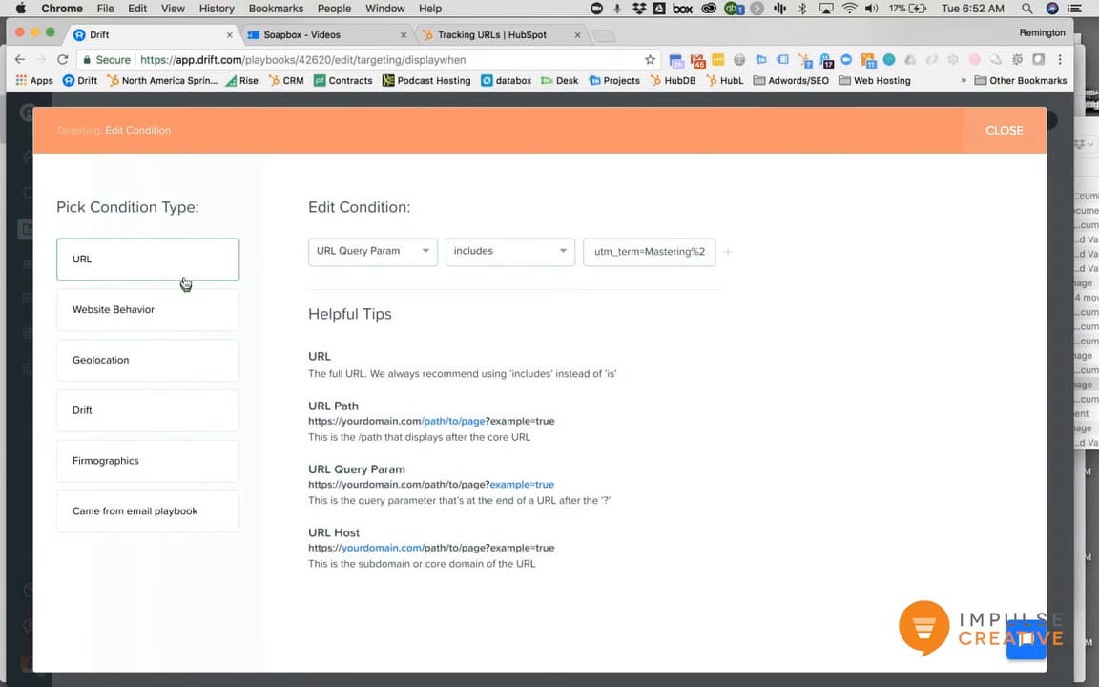
{"action": "mouse_move", "coordinate": [198, 450]}
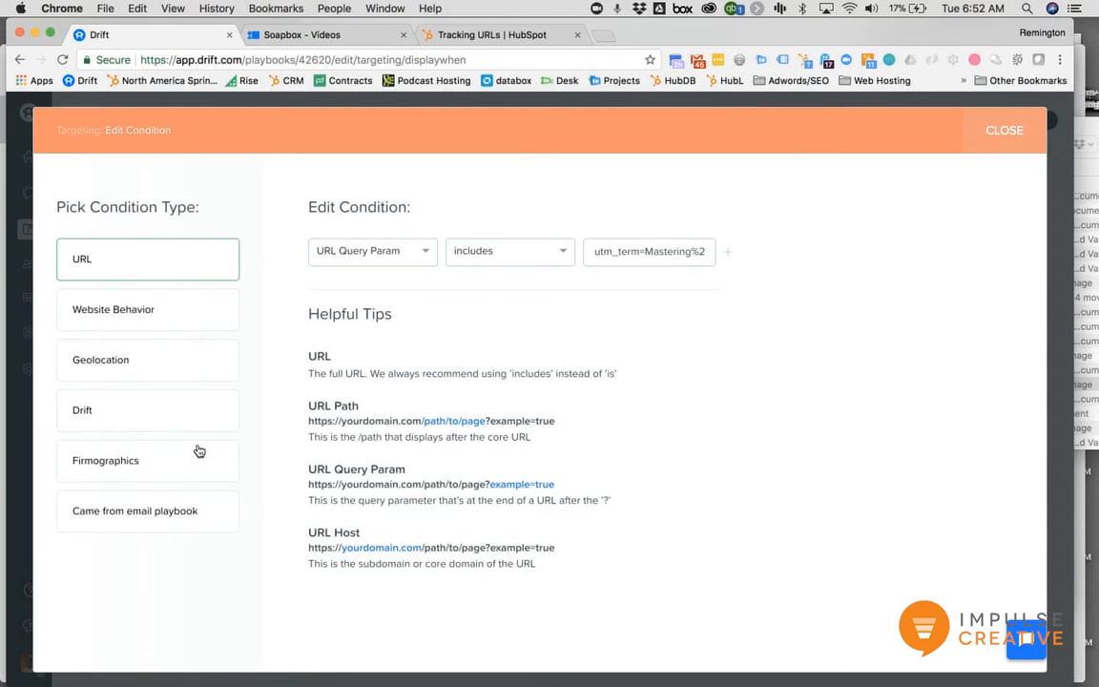
{"action": "mouse_move", "coordinate": [1003, 137]}
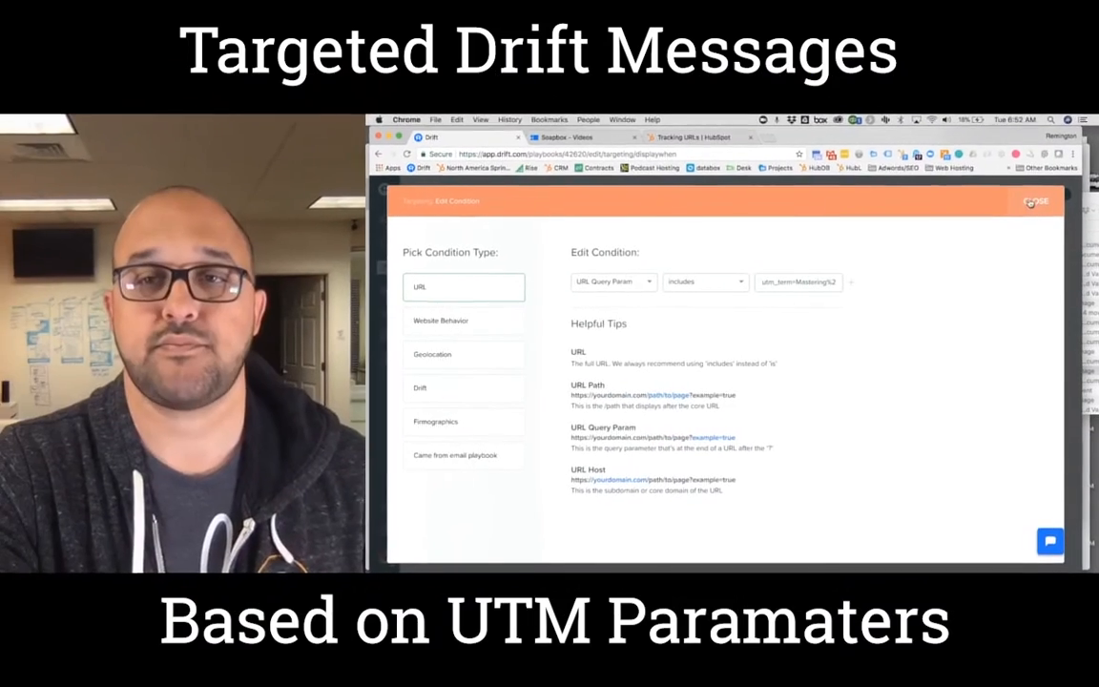
Step: Save the utm_term condition and return to the Announcement message step
{"action": "left_click", "coordinate": [1037, 200]}
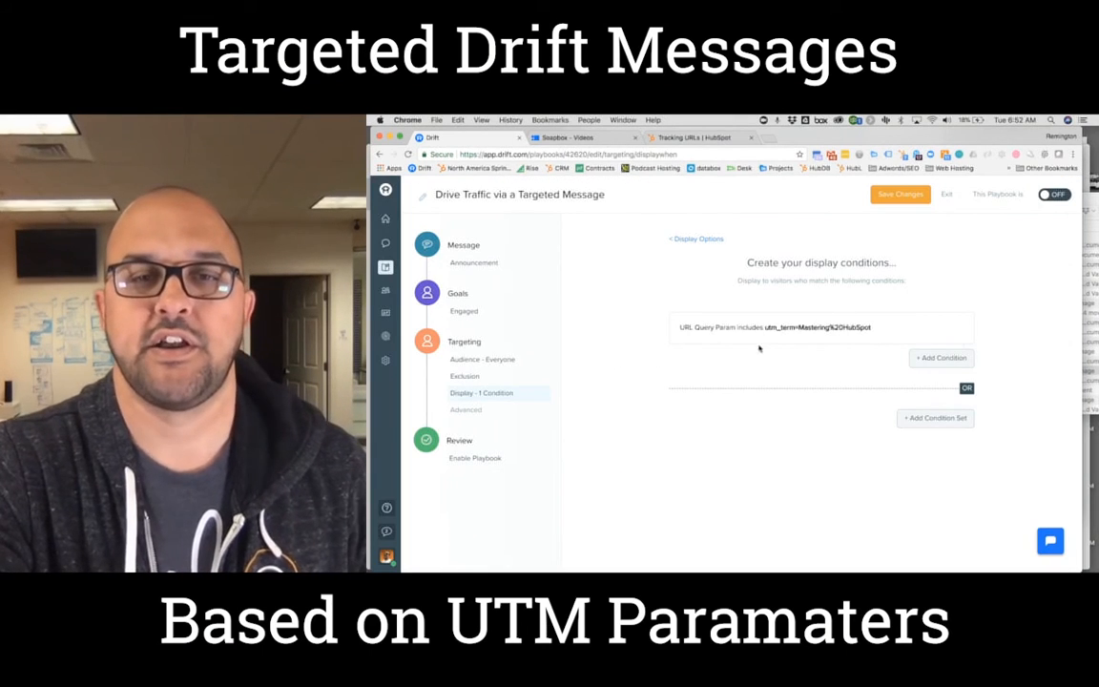
{"action": "mouse_move", "coordinate": [843, 328]}
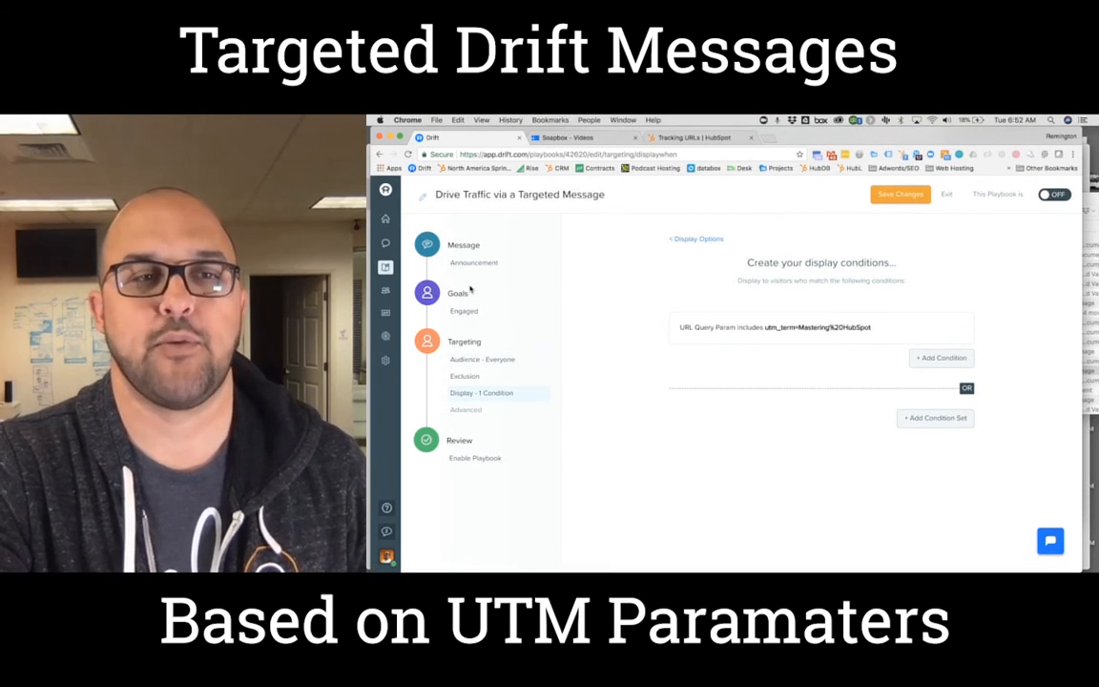
{"action": "mouse_move", "coordinate": [473, 263]}
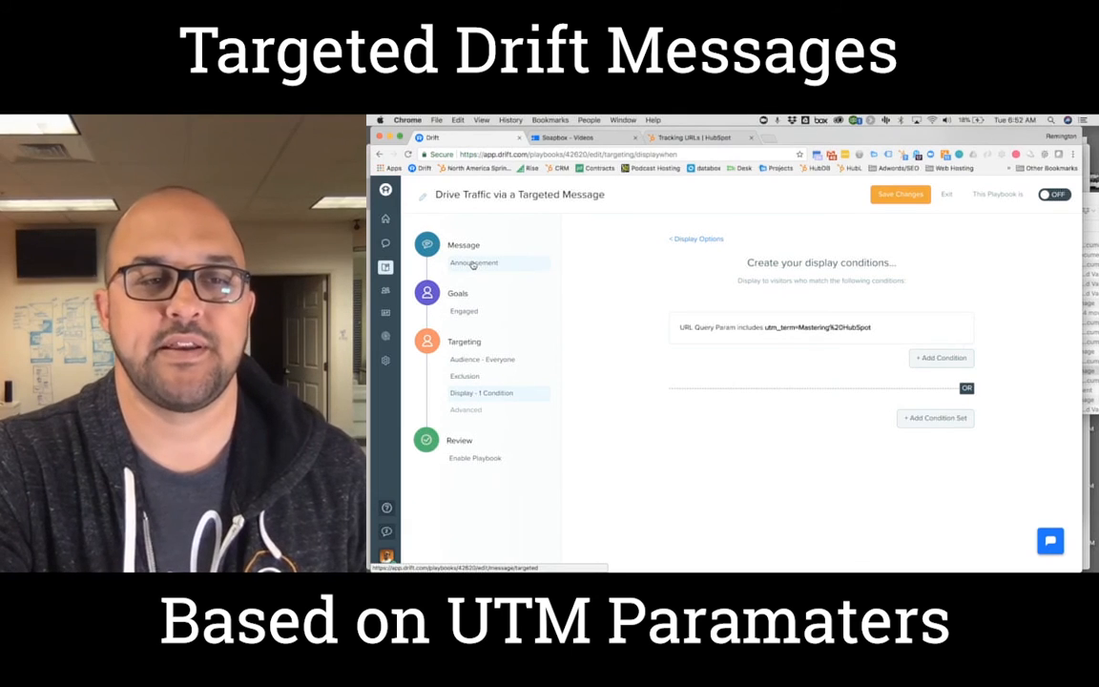
{"action": "left_click", "coordinate": [473, 263]}
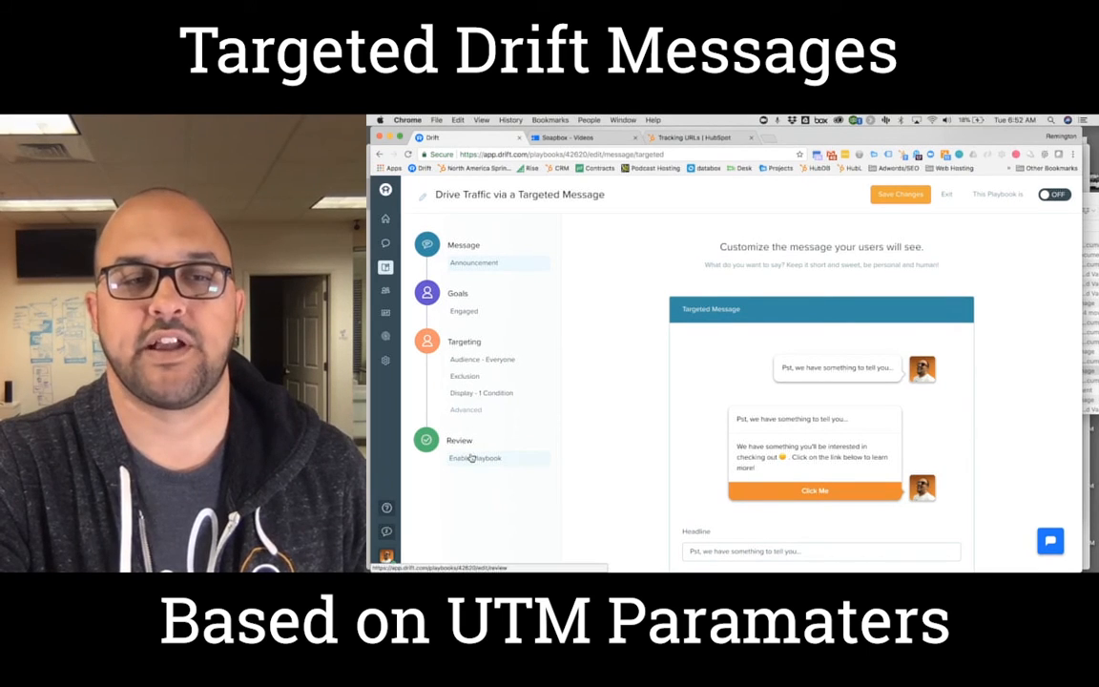
Step: Enable the playbook, confirm the alert, switch it back off and save changes
{"action": "left_click", "coordinate": [473, 457]}
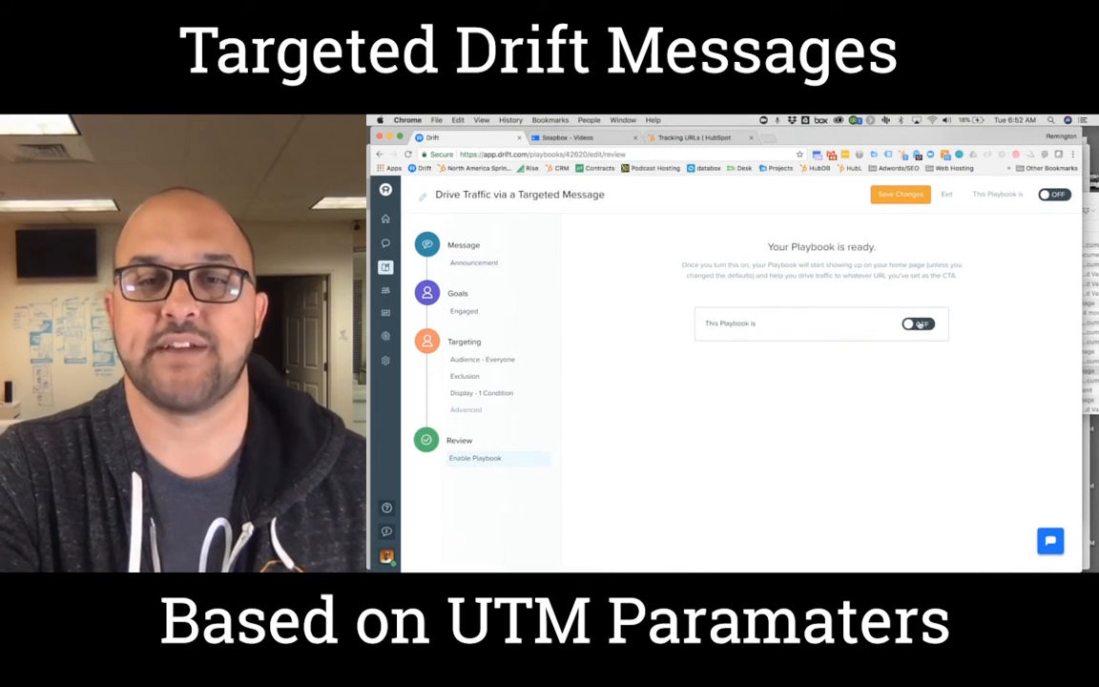
{"action": "left_click", "coordinate": [917, 325]}
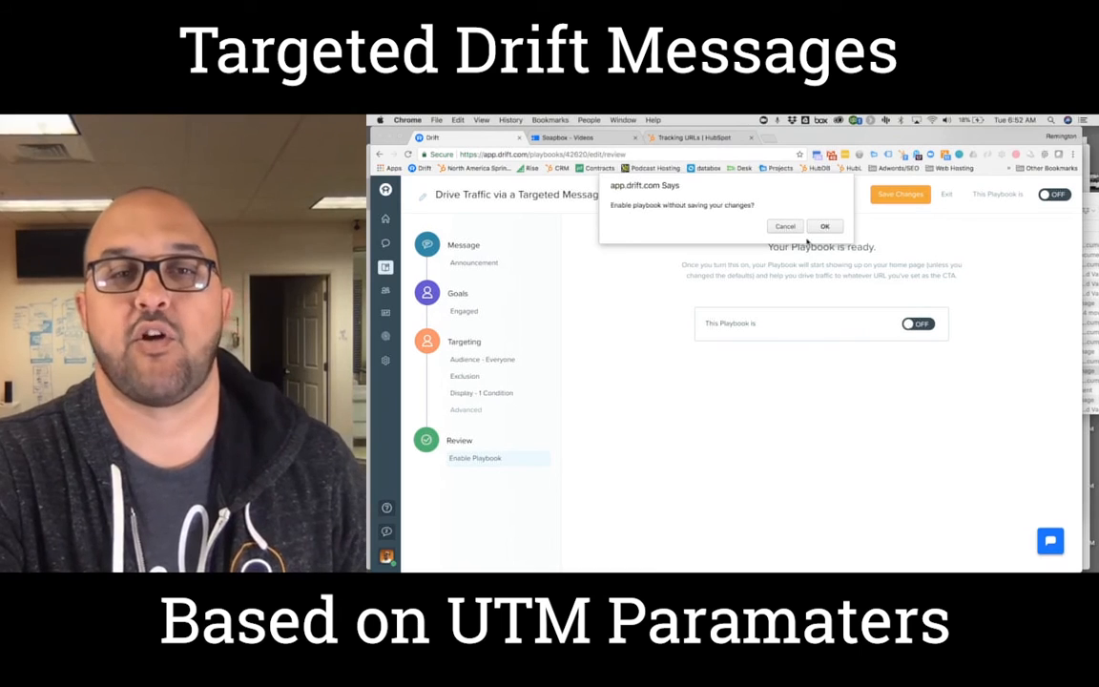
{"action": "left_click", "coordinate": [824, 225]}
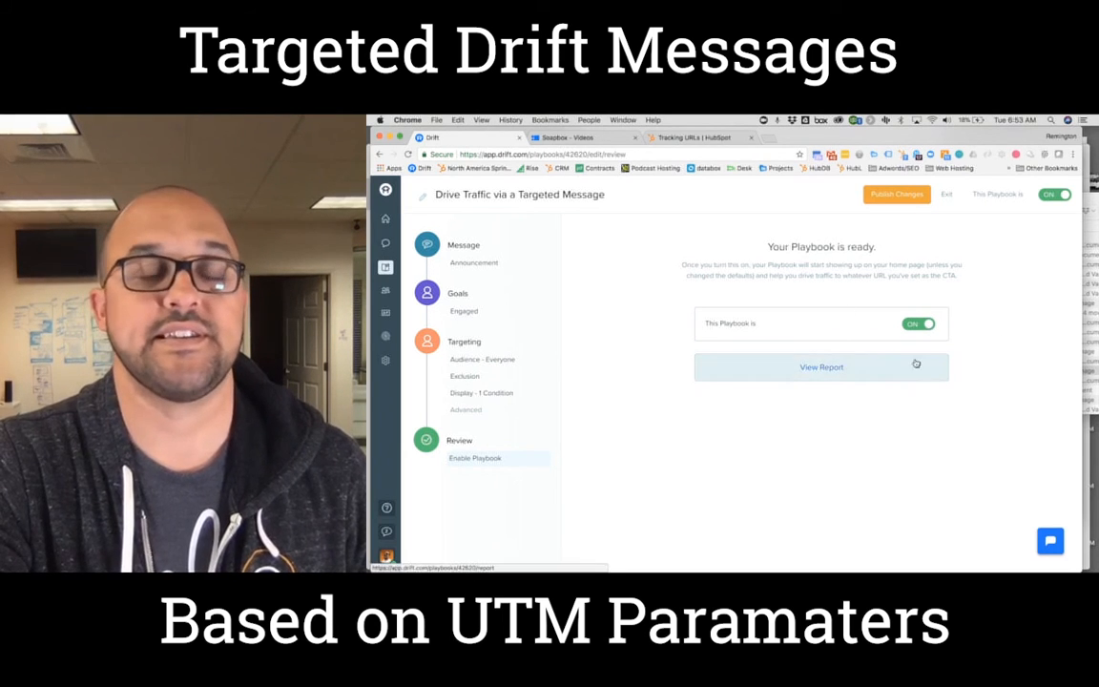
{"action": "left_click", "coordinate": [918, 325]}
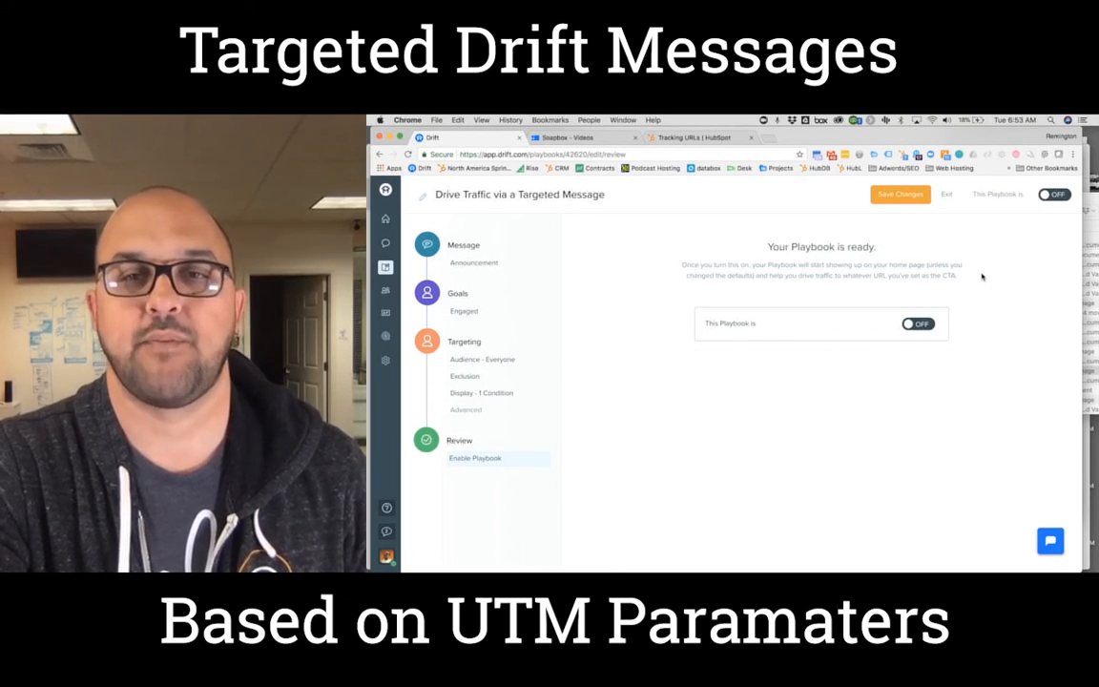
{"action": "left_click", "coordinate": [900, 195]}
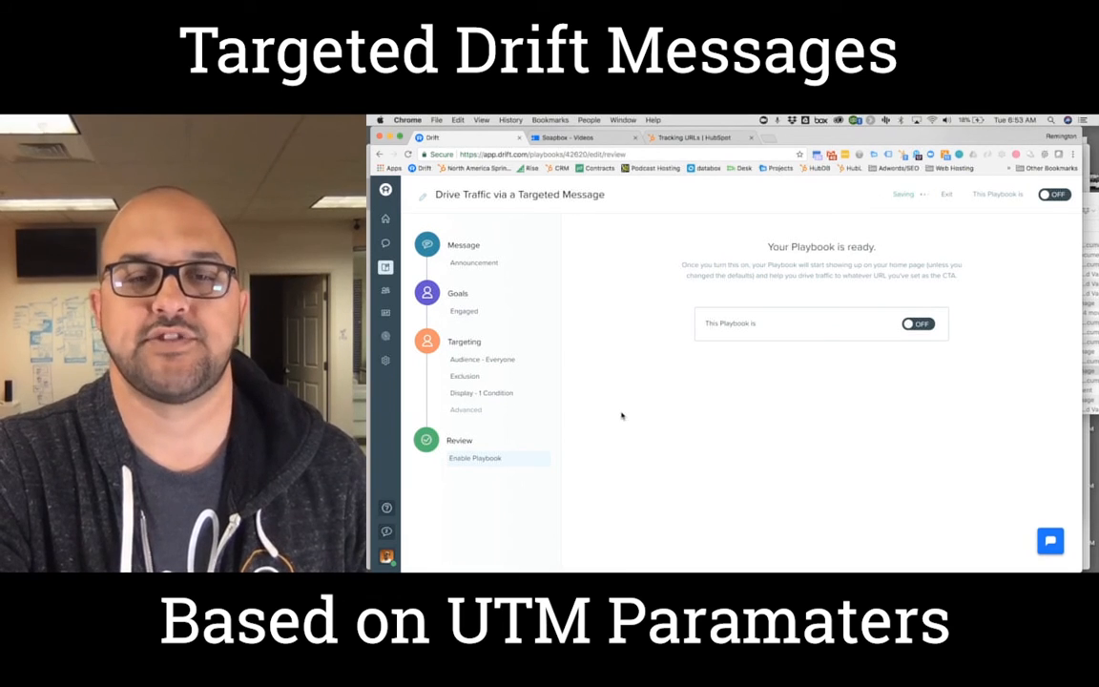